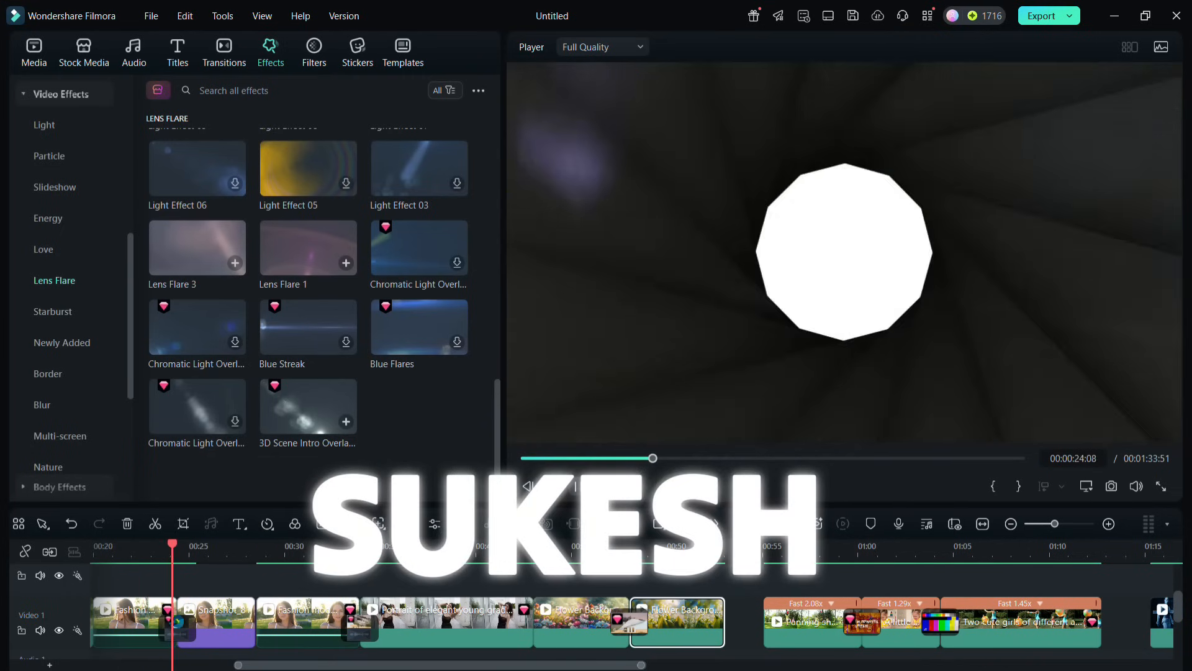
# Add the A Few Minutes SFX transition from SFX Transitions at the clip join near 0:52 and preview it.
pyautogui.click(554, 485)
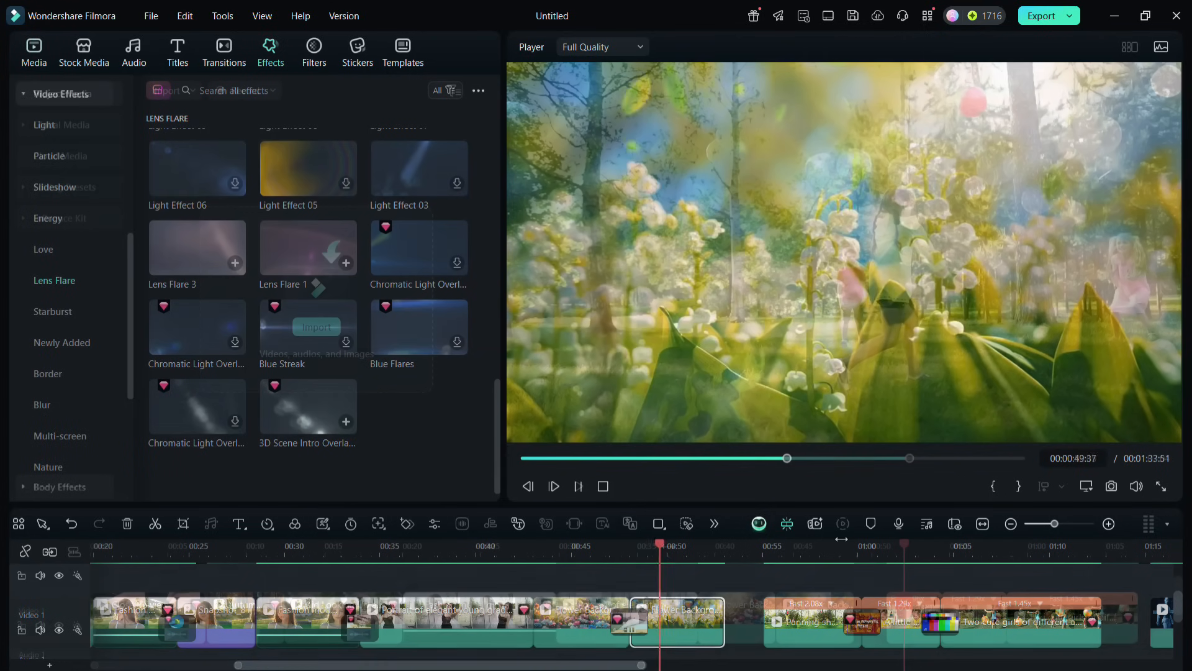
pyautogui.click(224, 52)
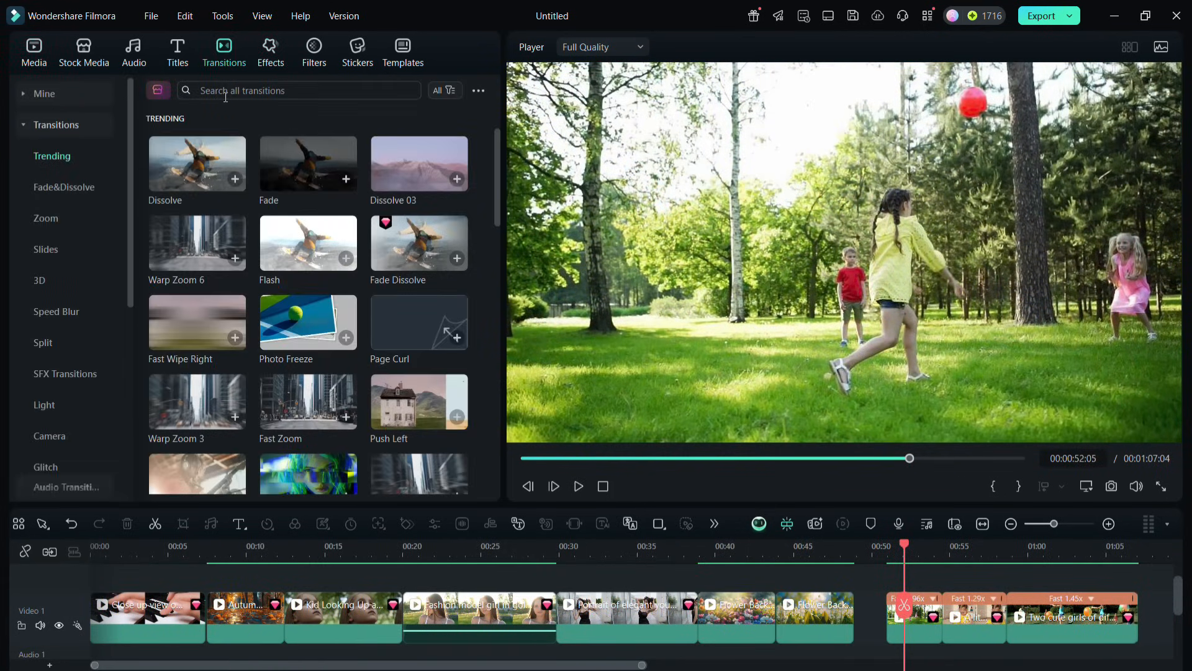
pyautogui.moveTo(47, 389)
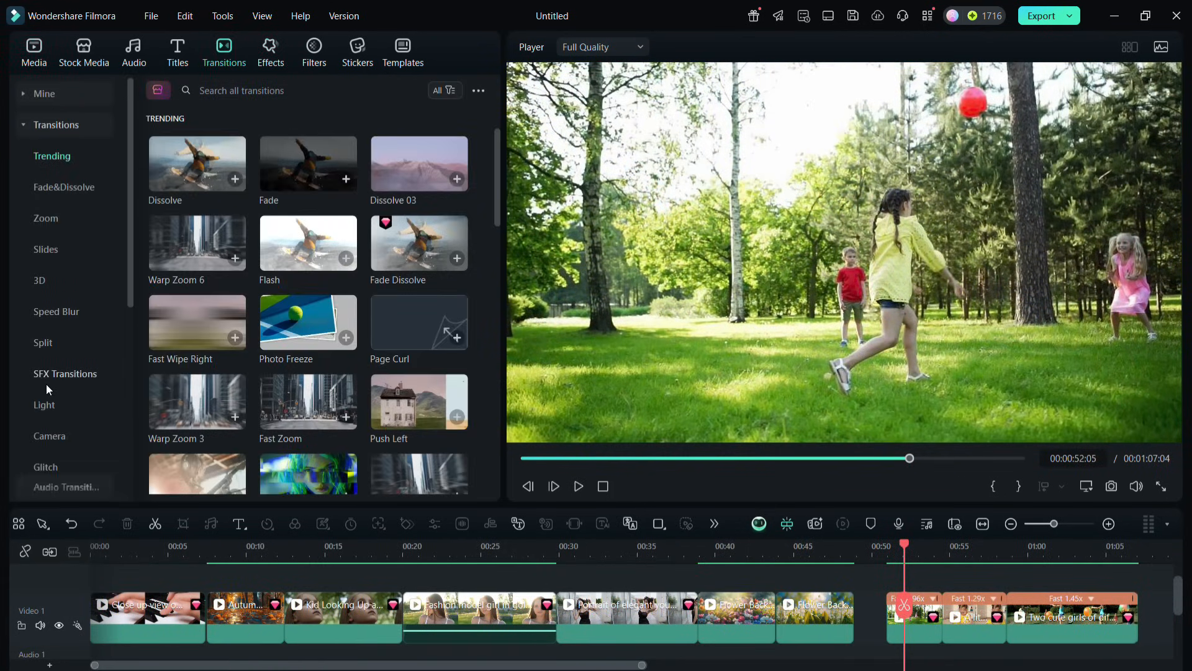
pyautogui.click(65, 373)
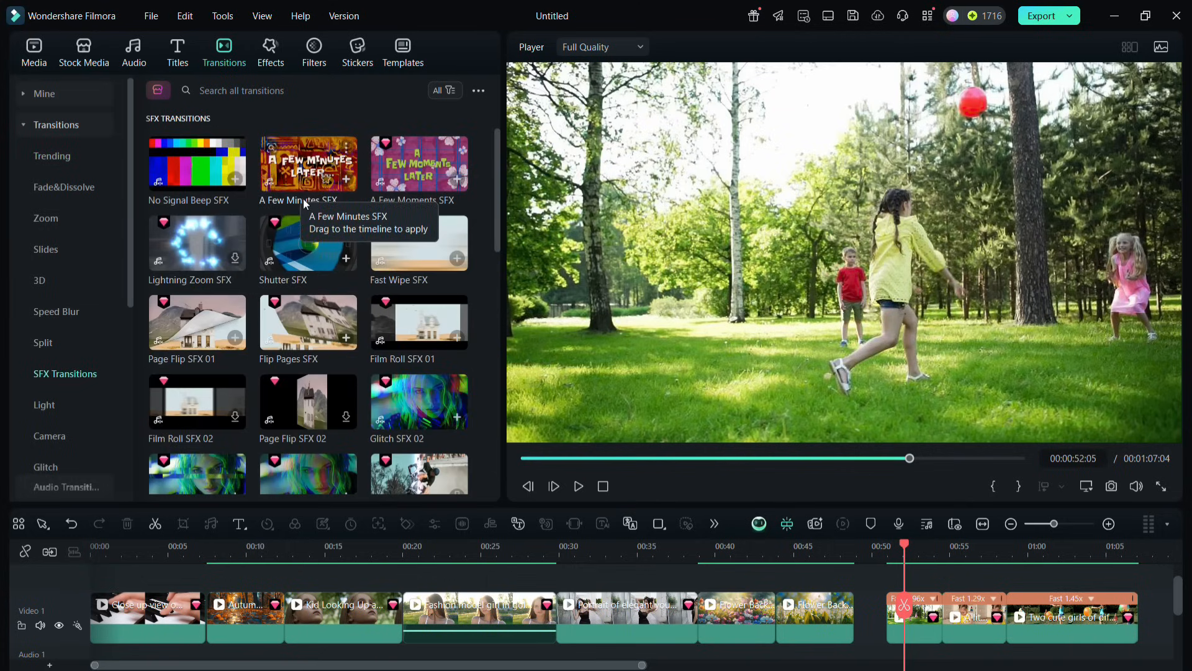
pyautogui.click(419, 163)
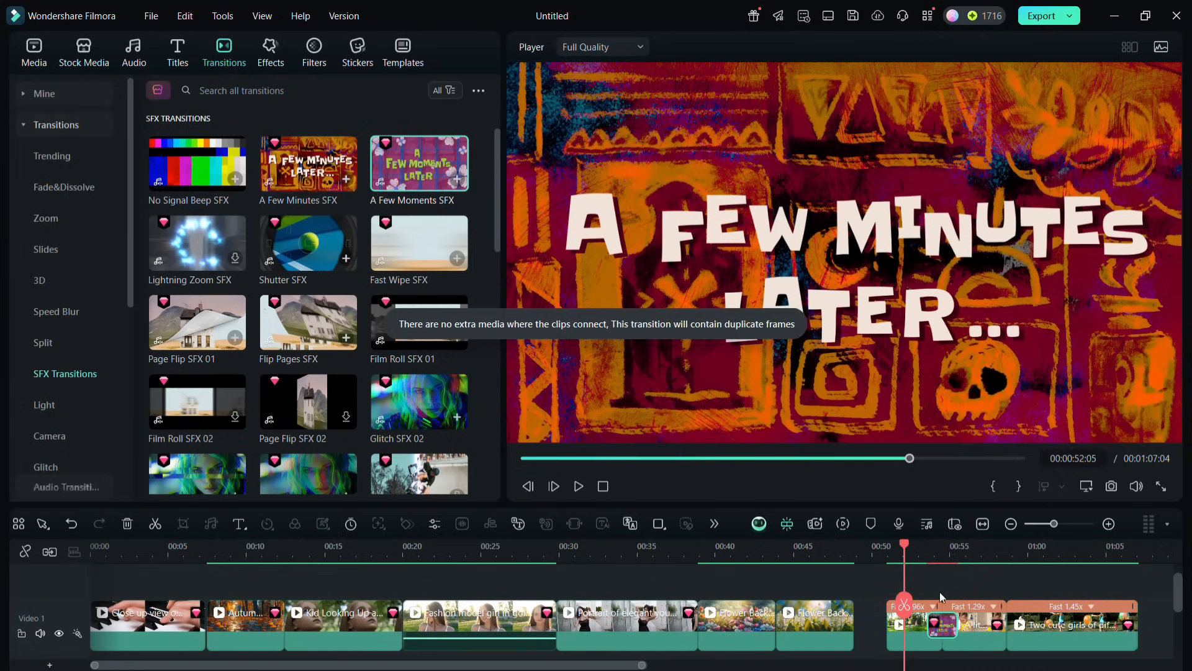
pyautogui.click(577, 485)
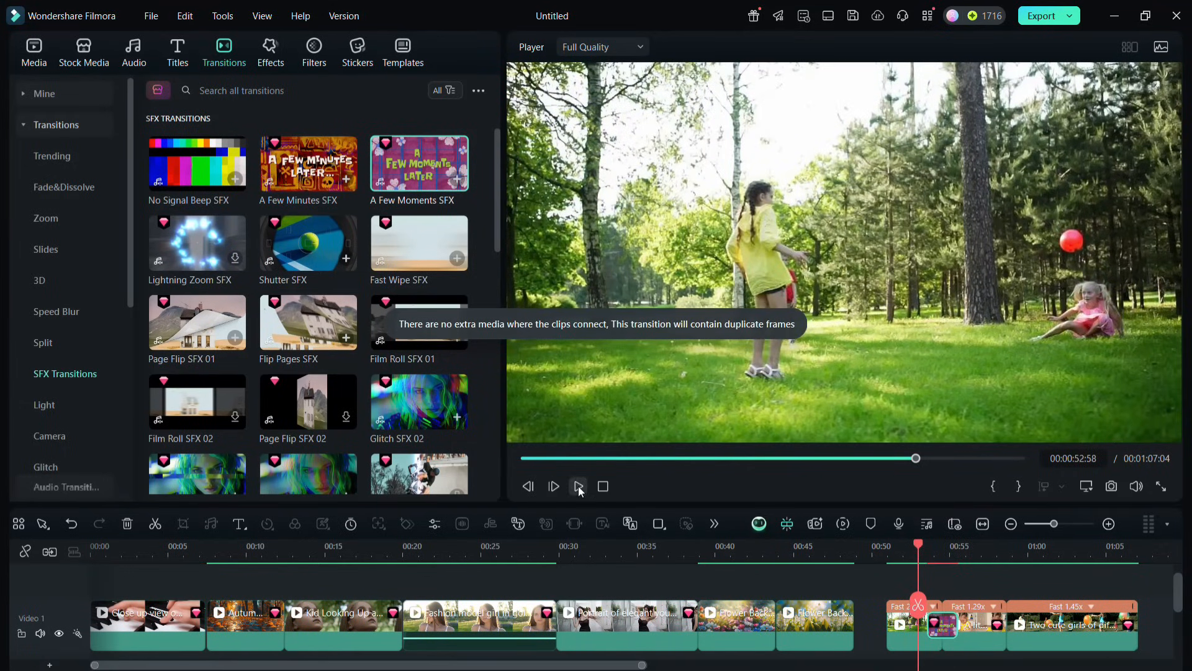
# Place Page Flip SFX 01 between the two flower clips near 0:45 and play it back to check.
pyautogui.click(578, 486)
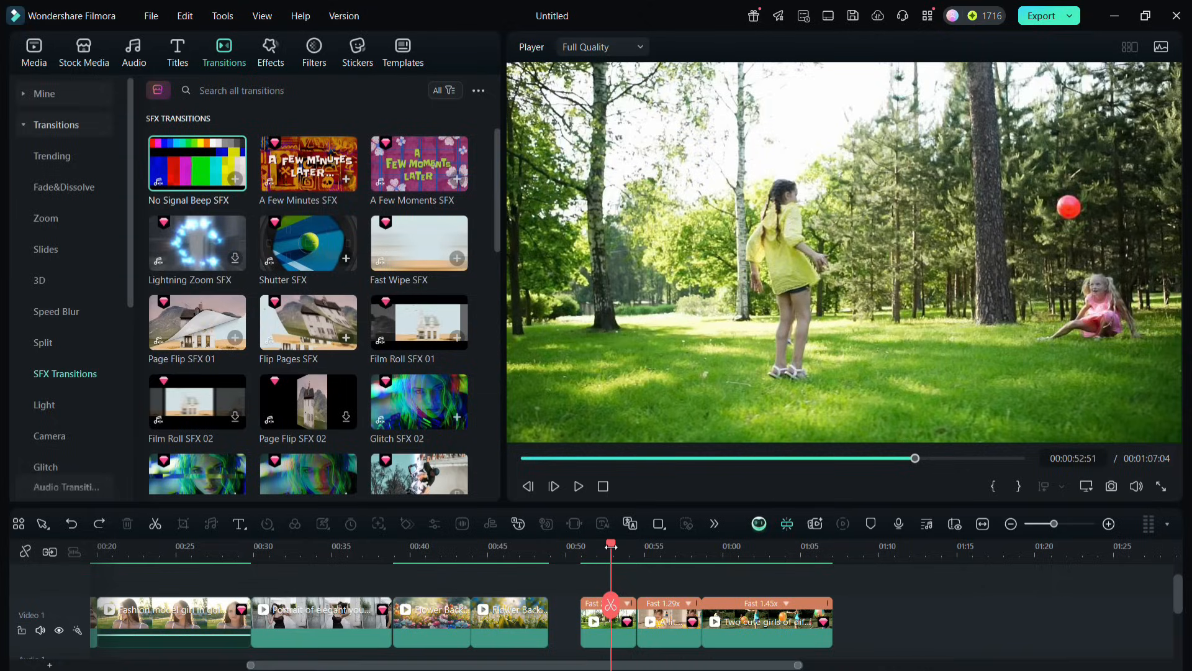
pyautogui.click(197, 164)
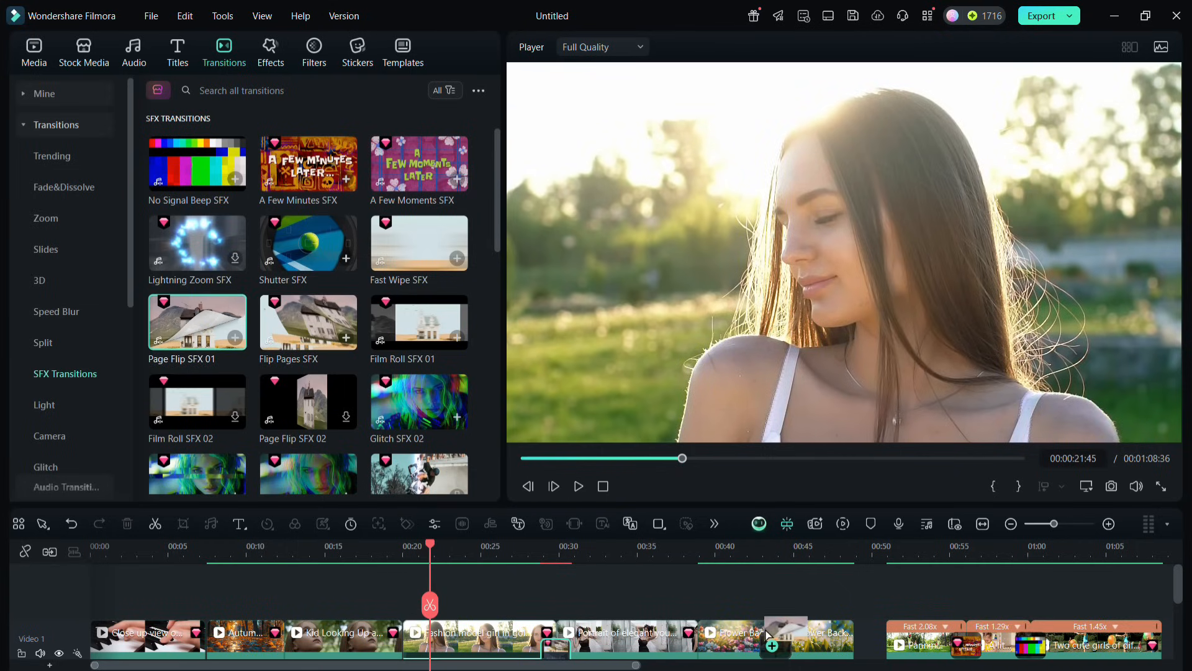
pyautogui.click(577, 486)
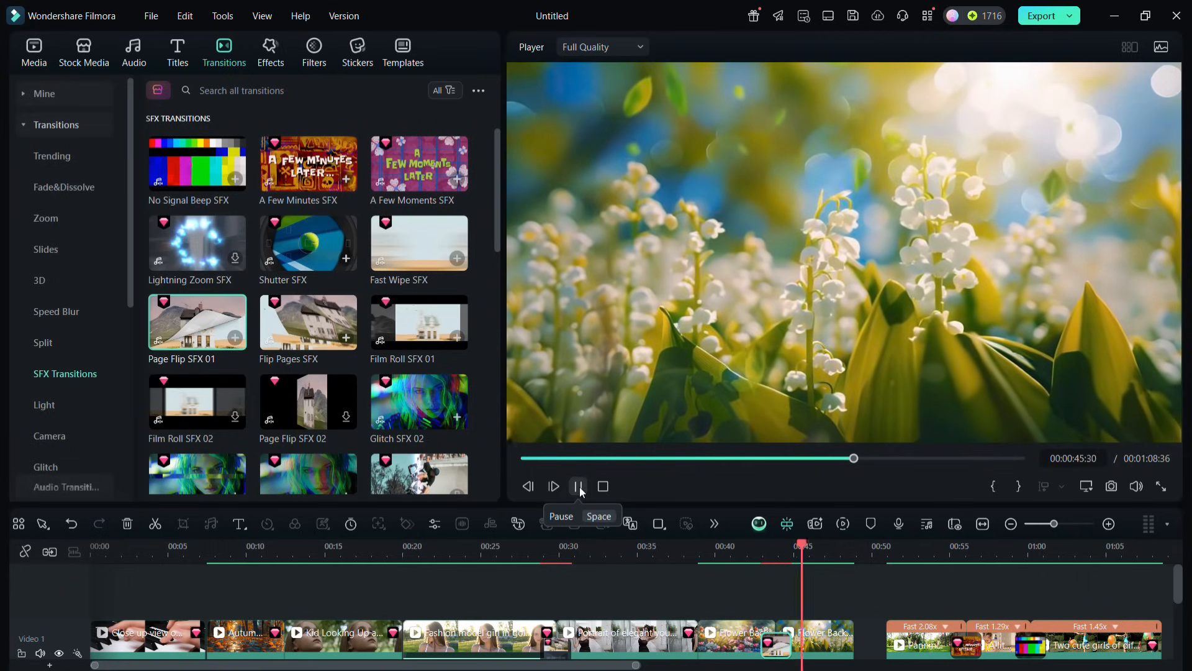
pyautogui.click(577, 486)
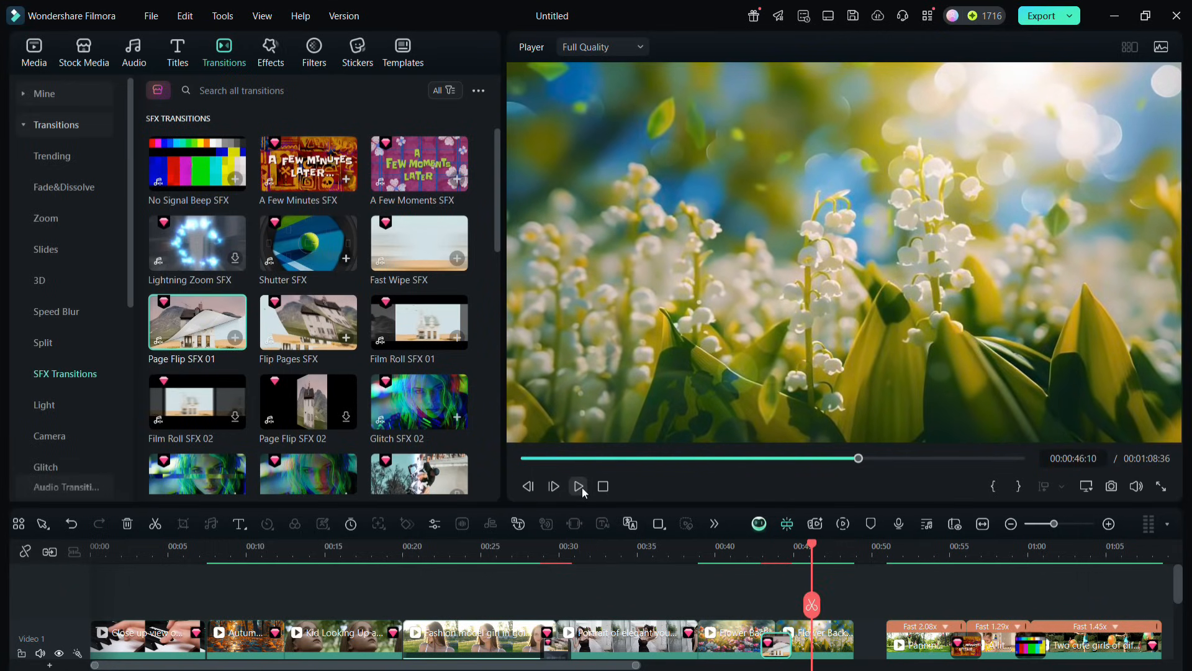
pyautogui.moveTo(579, 486)
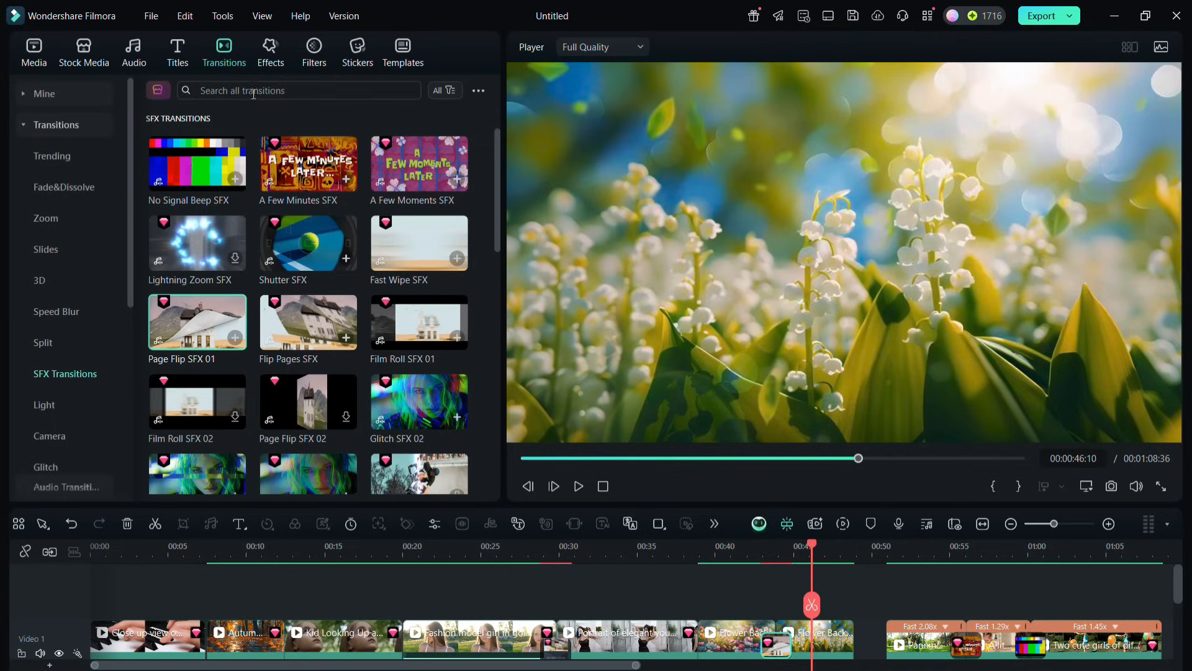
# Find the Shutter SFX transition, lead it into the snapshot near 0:25, preview it, then start a glitch search.
pyautogui.write('shutt')
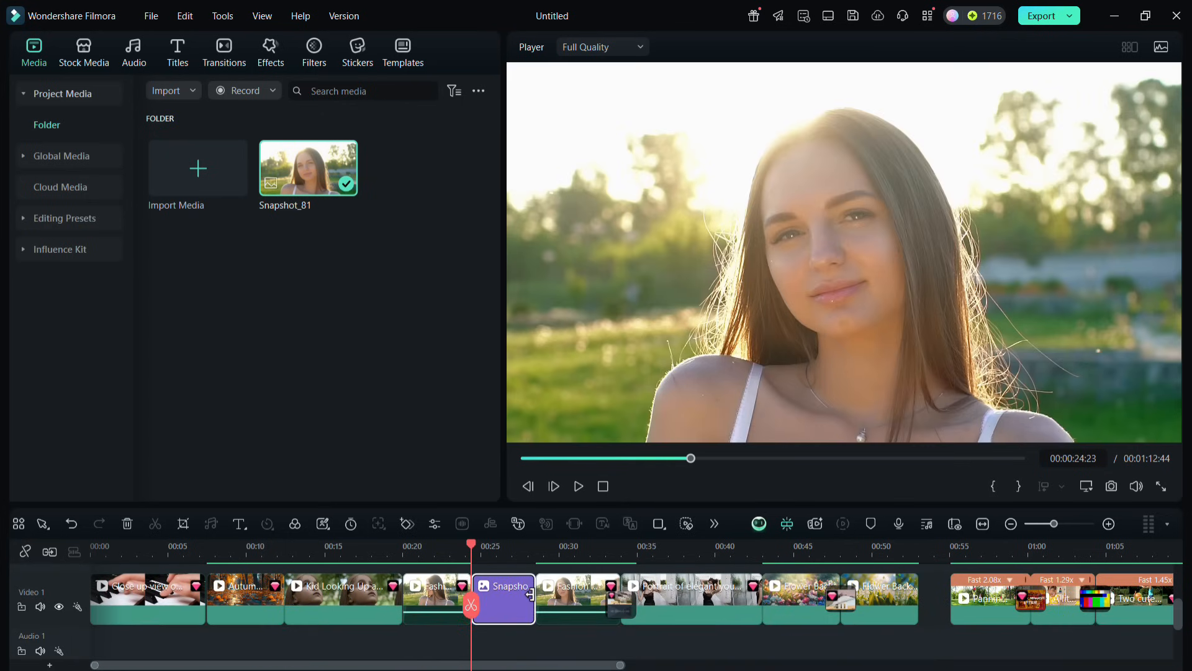
pyautogui.click(224, 47)
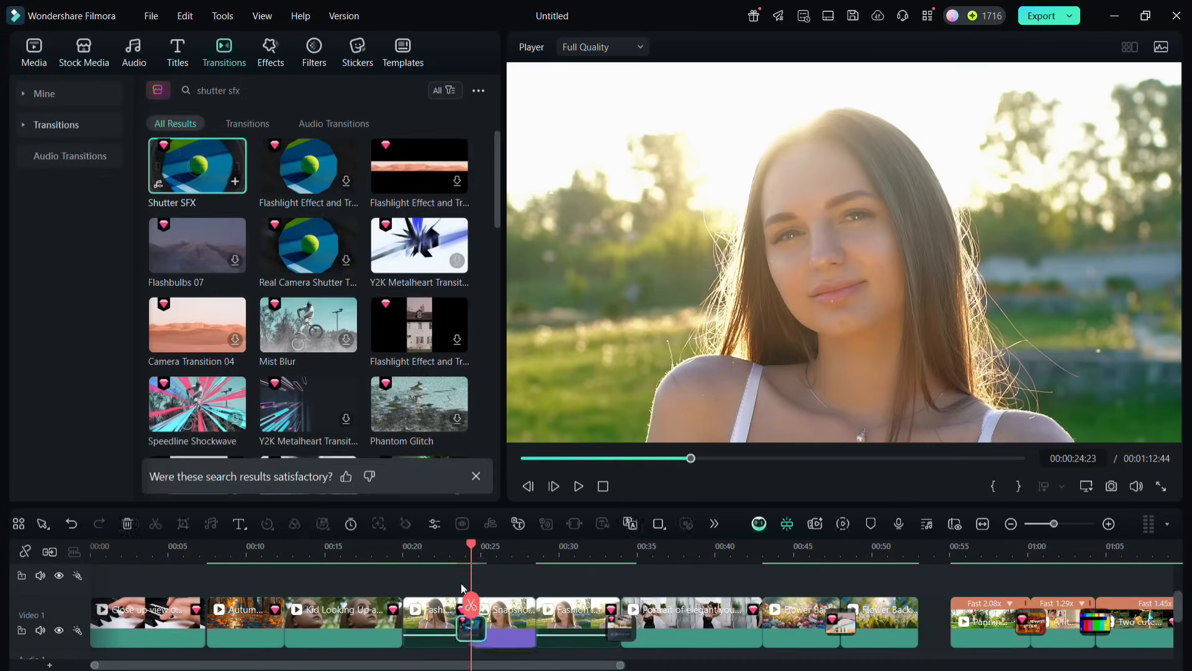
pyautogui.click(578, 485)
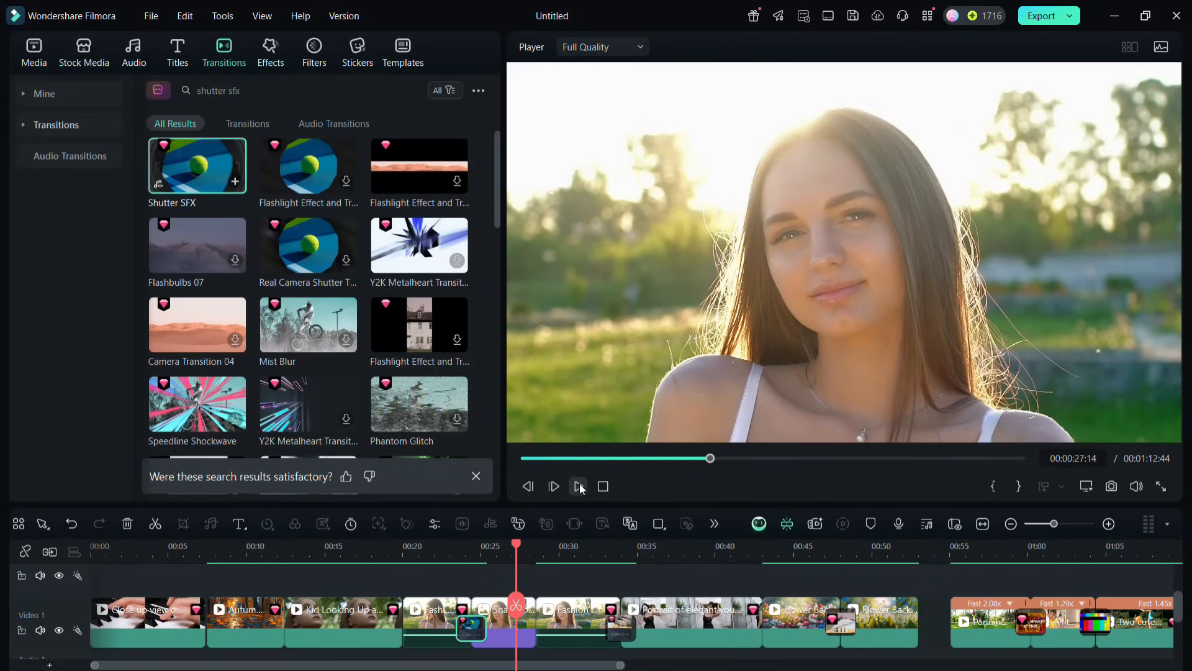
pyautogui.write('glitch')
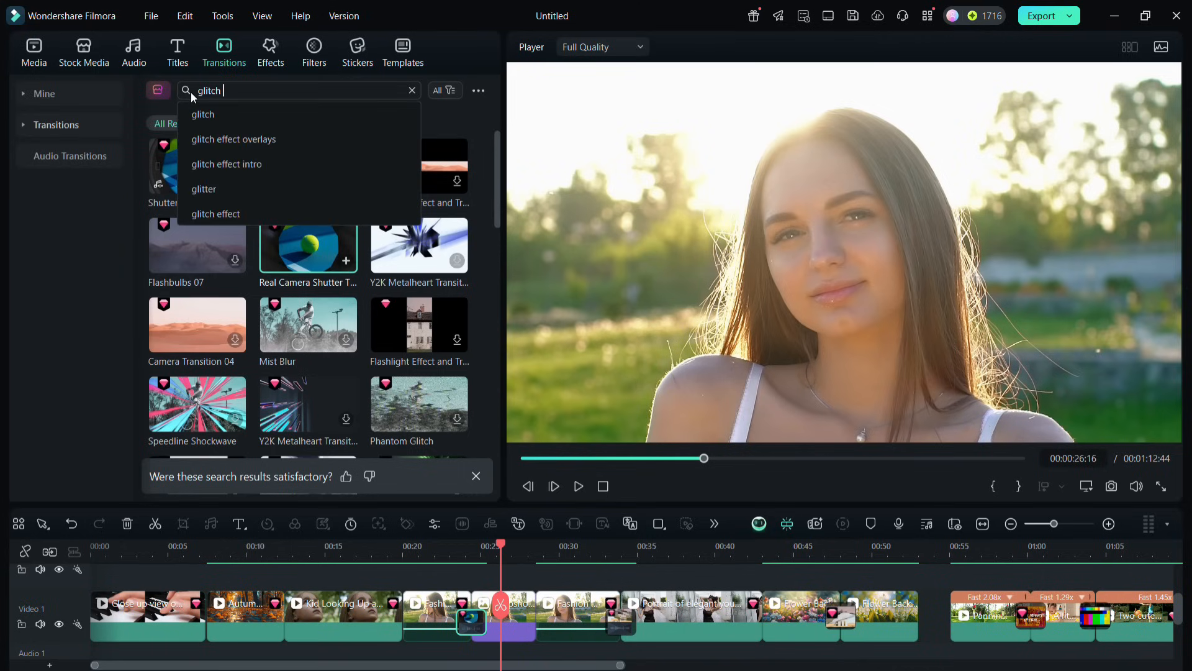
# Finish the 'glitch sfx' search, play the Glitch SFX 02 transition near 1:20, and bring up the video effects library.
pyautogui.write('sfx')
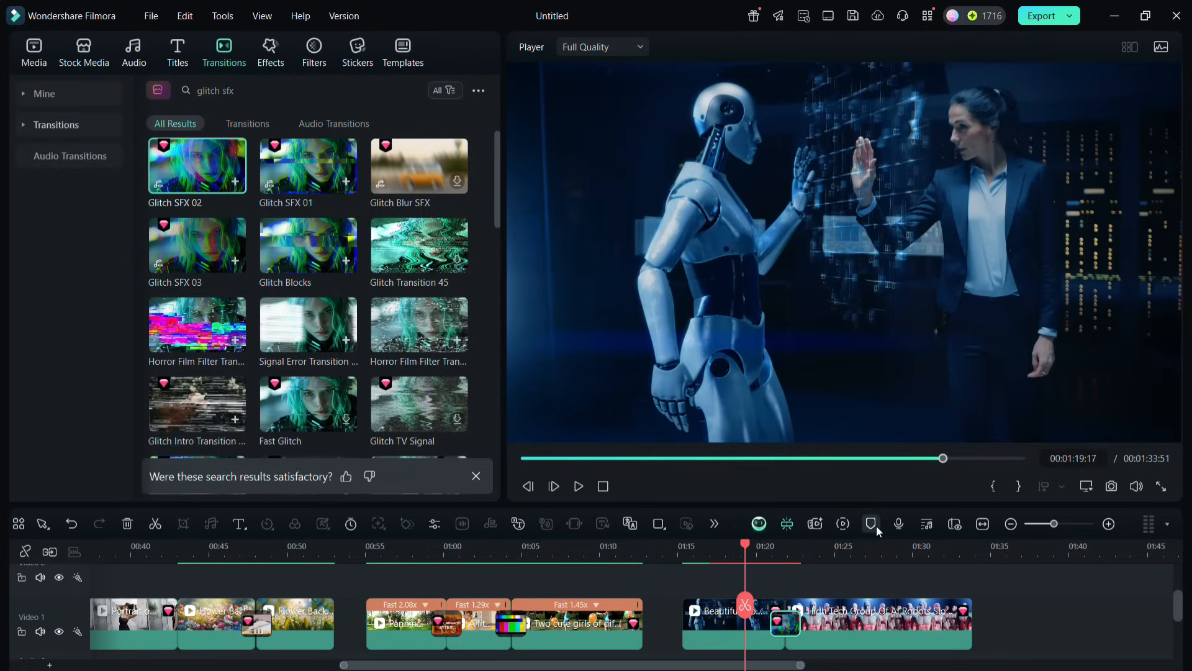
pyautogui.click(577, 485)
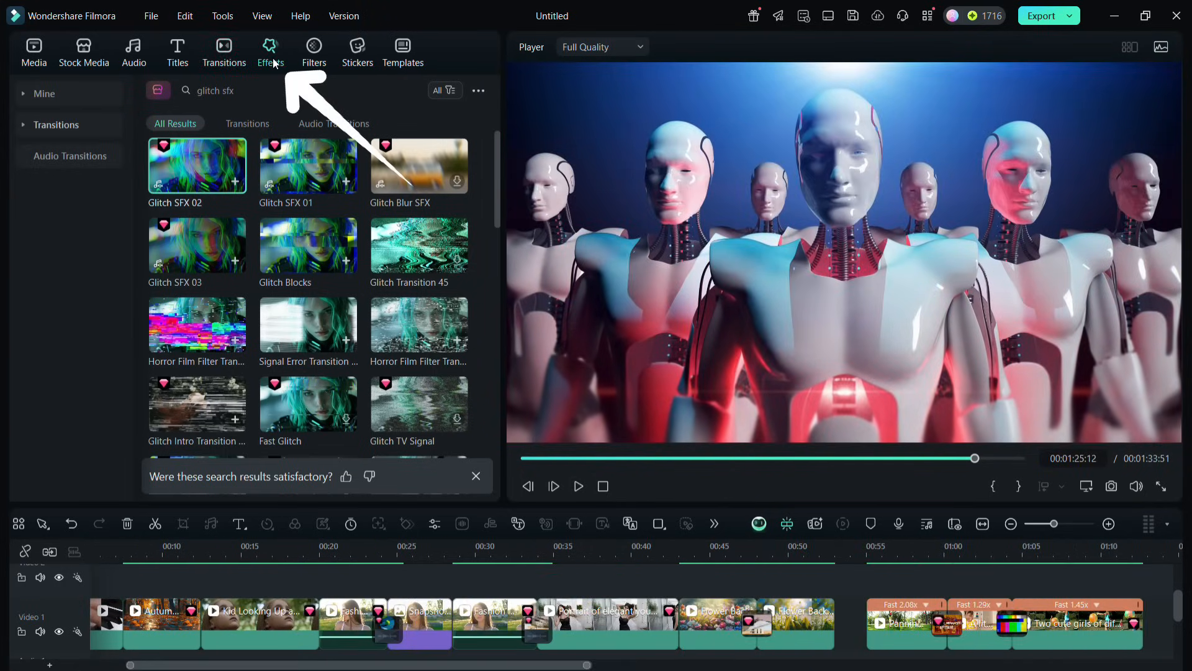
pyautogui.click(266, 91)
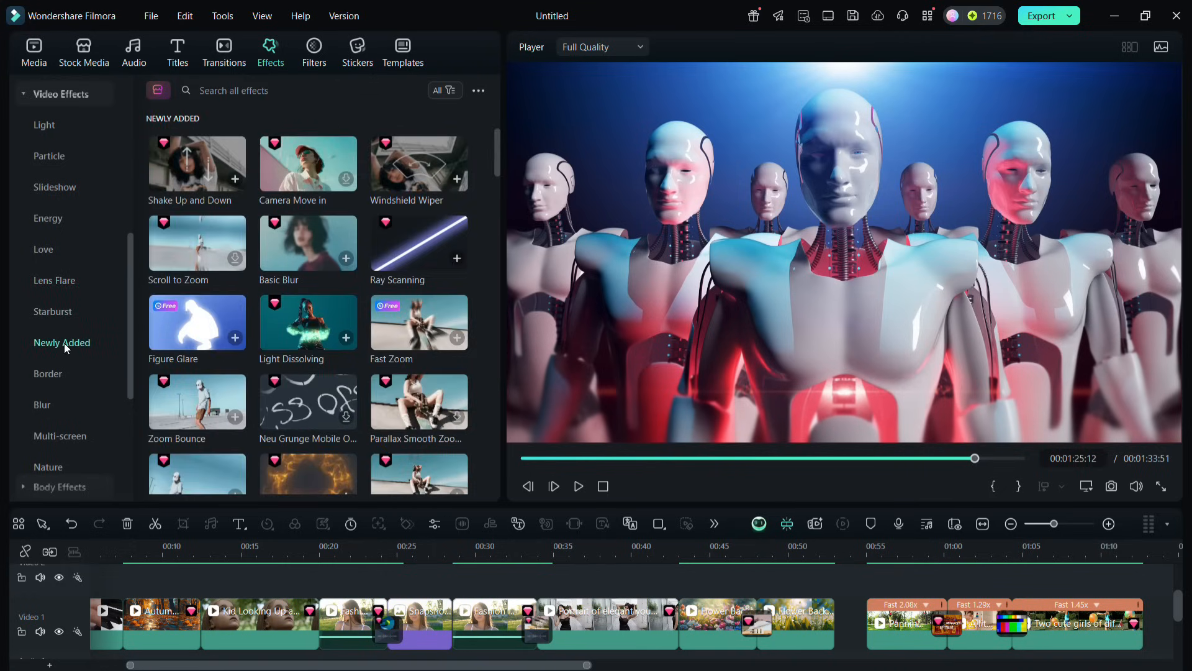
pyautogui.moveTo(197, 323)
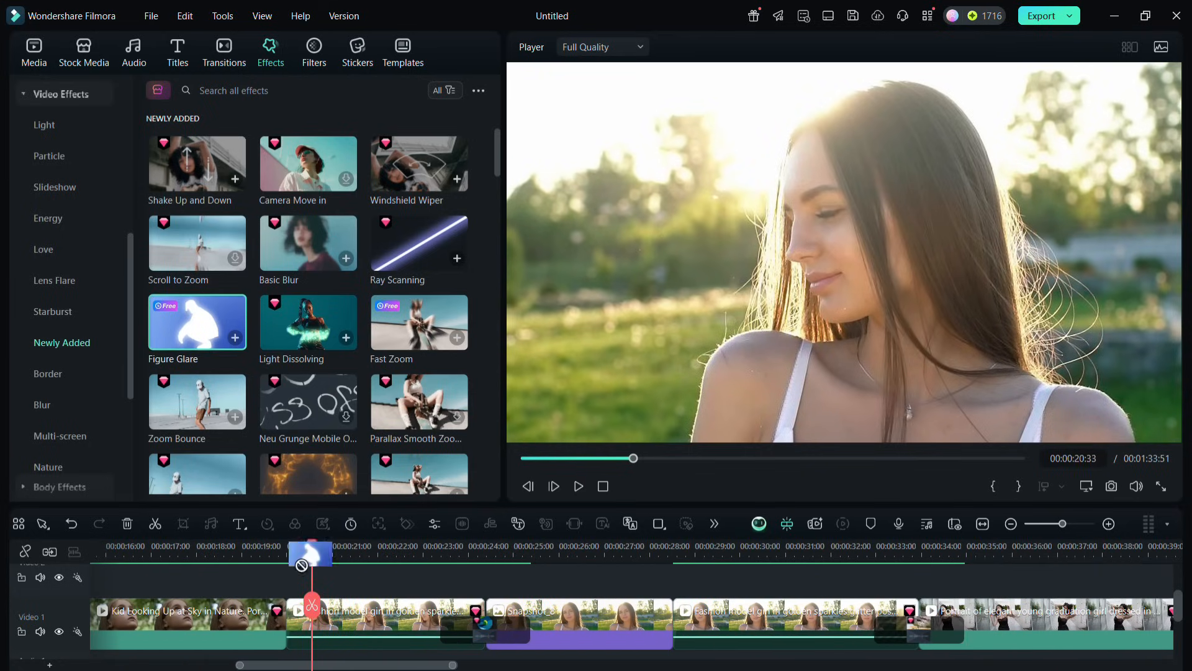
# Play and pause the clips around 0:20 to check before placing Light Dissolving.
pyautogui.click(578, 486)
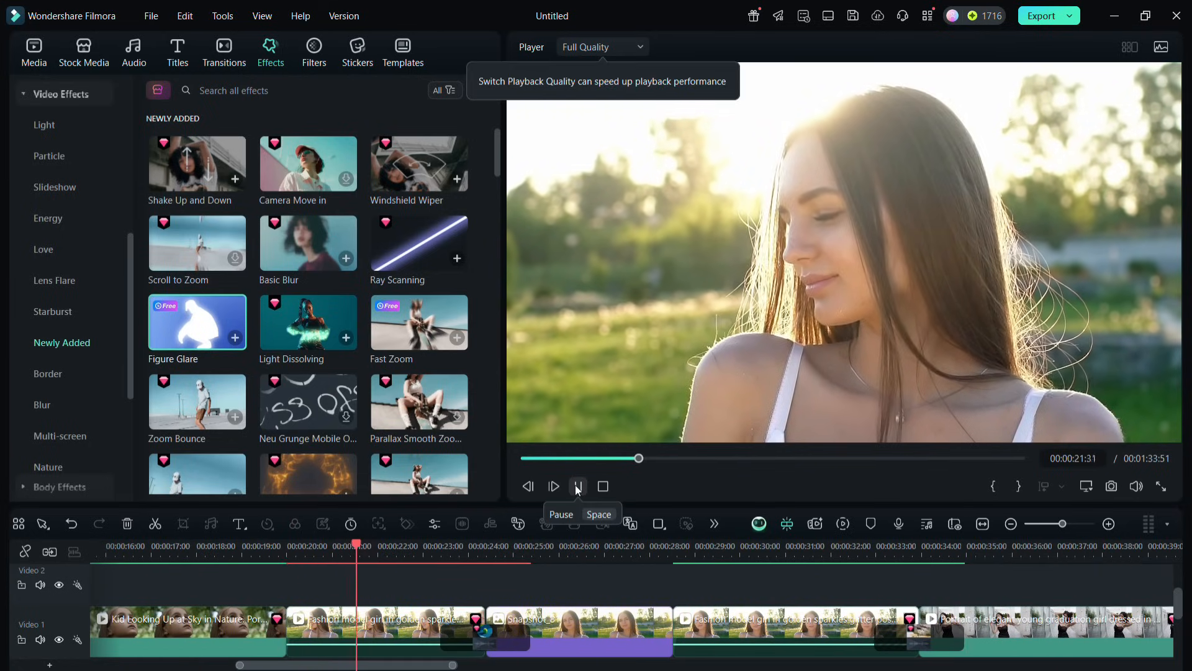
pyautogui.click(578, 486)
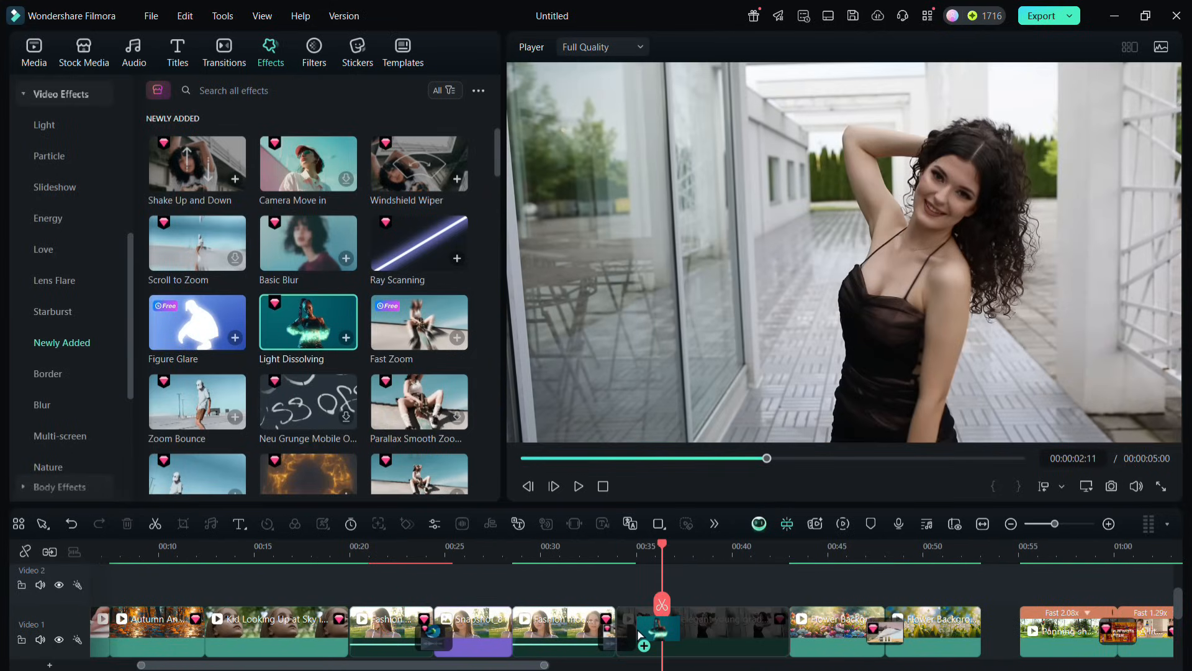
pyautogui.click(578, 486)
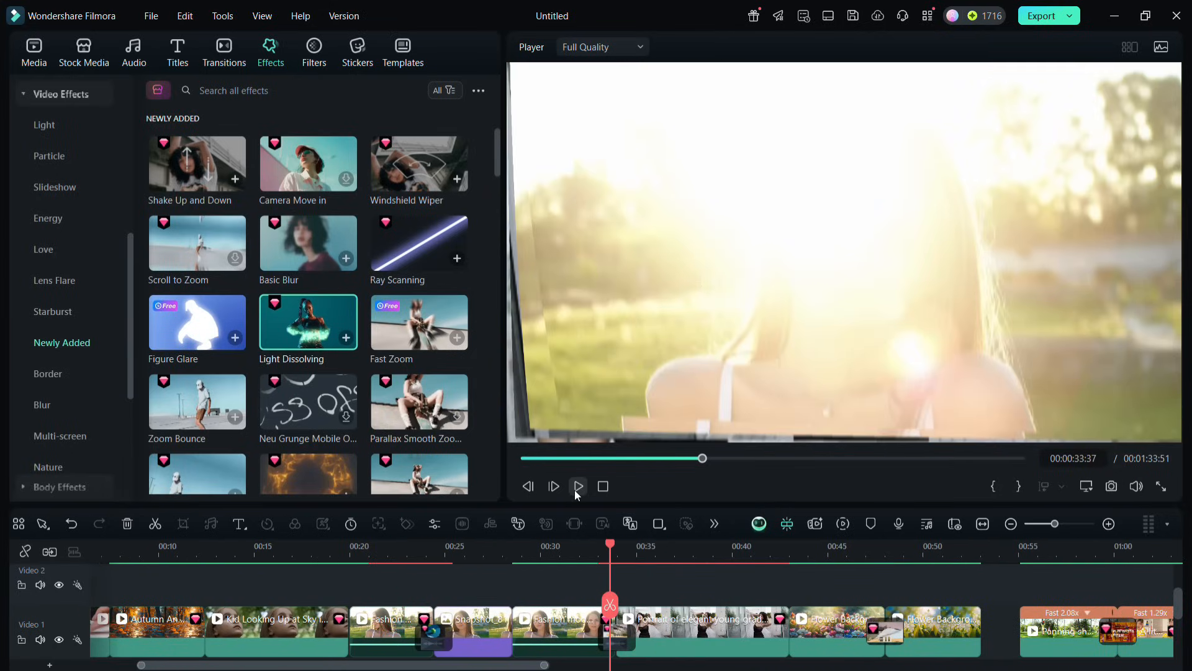
pyautogui.click(578, 486)
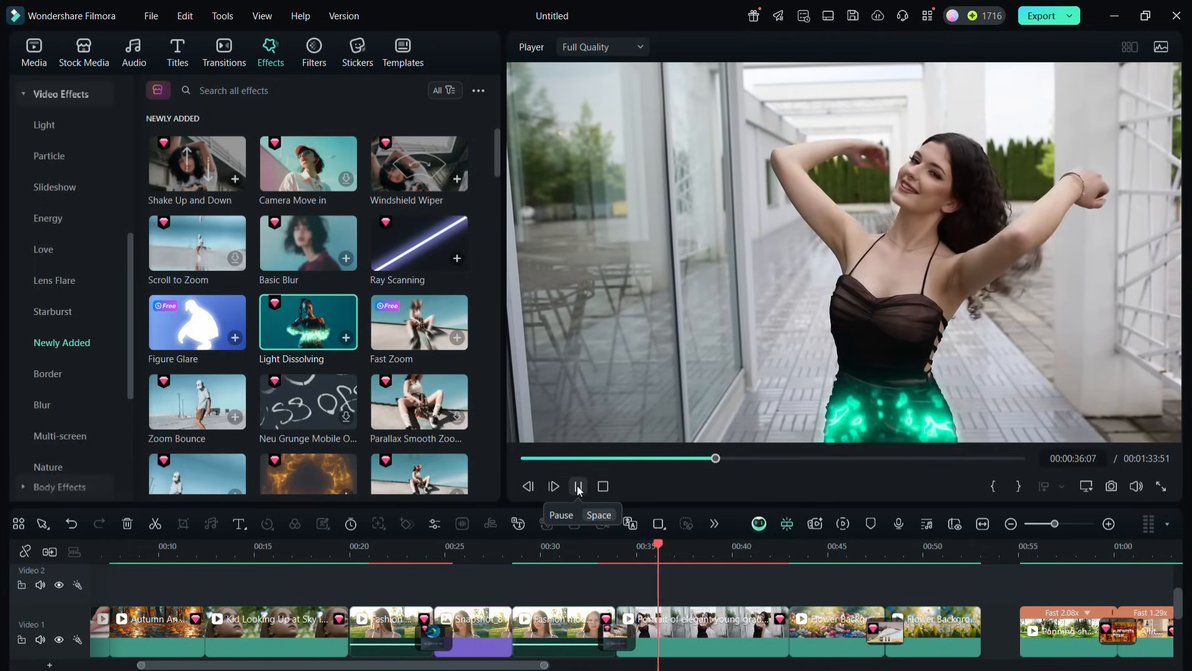
pyautogui.click(578, 485)
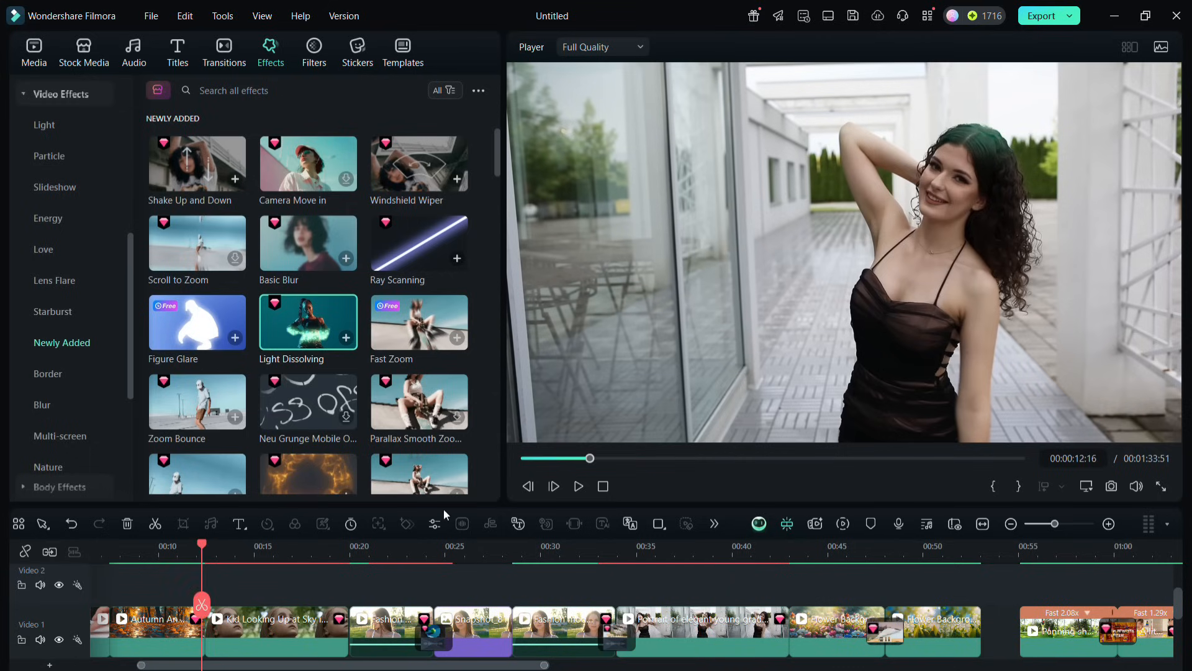
pyautogui.click(578, 485)
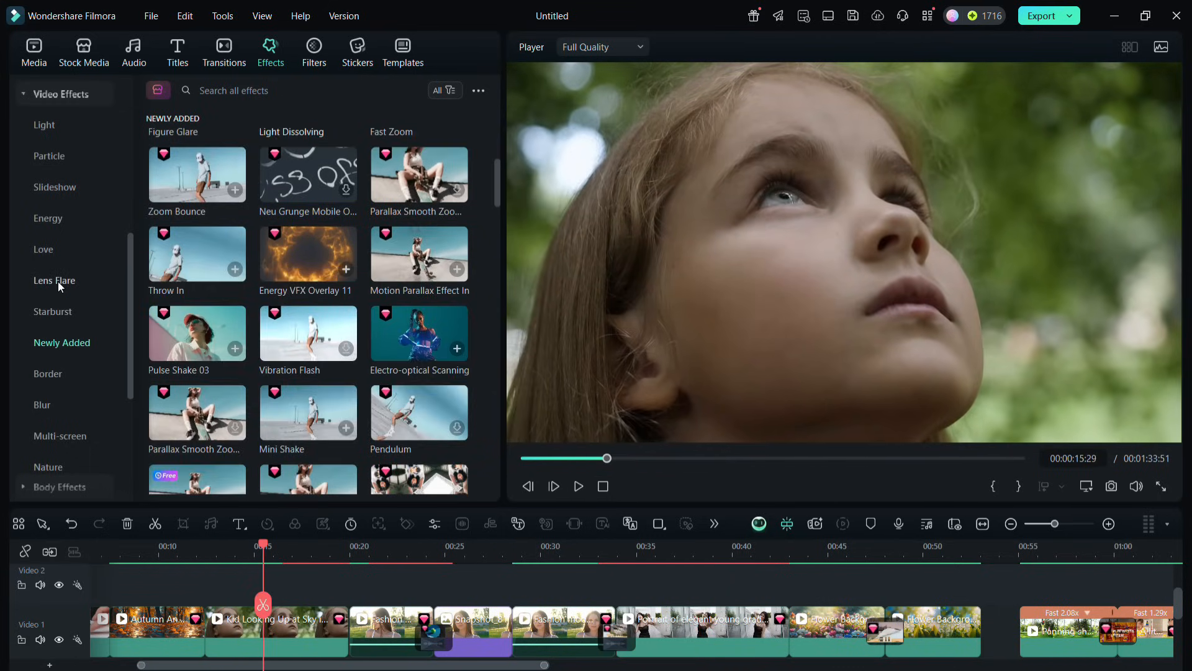
# Show the Lens Flare effects, preview the project, and select the autumn clip carrying the Anamorphic Lens Flare.
pyautogui.click(53, 280)
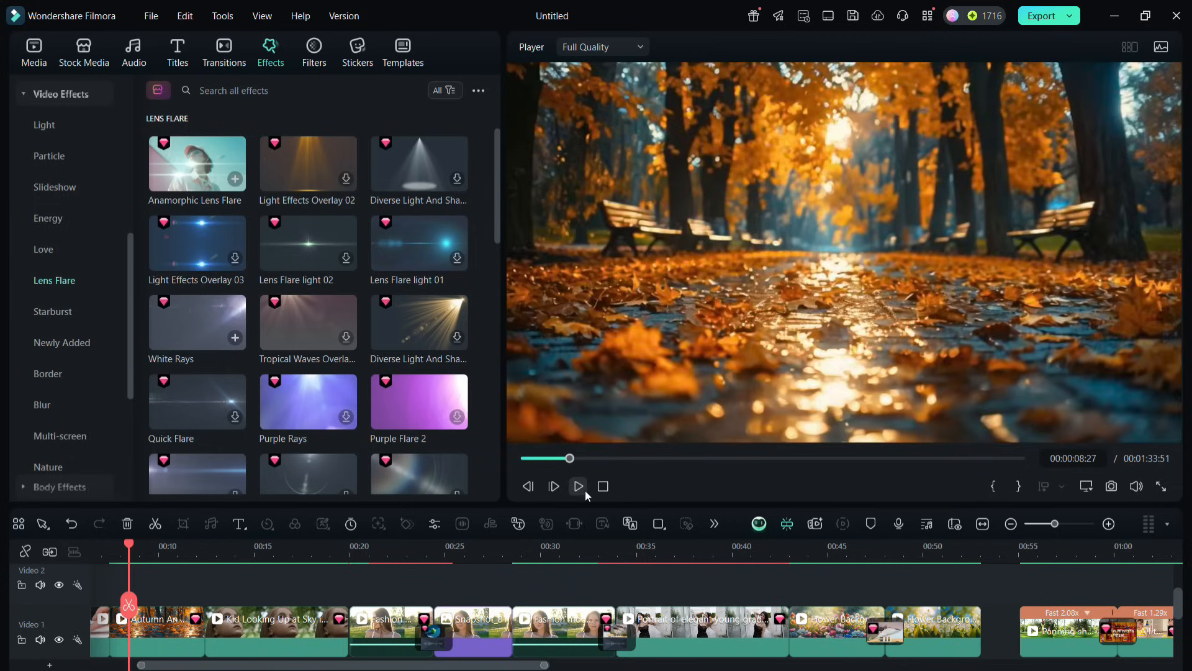
pyautogui.click(578, 485)
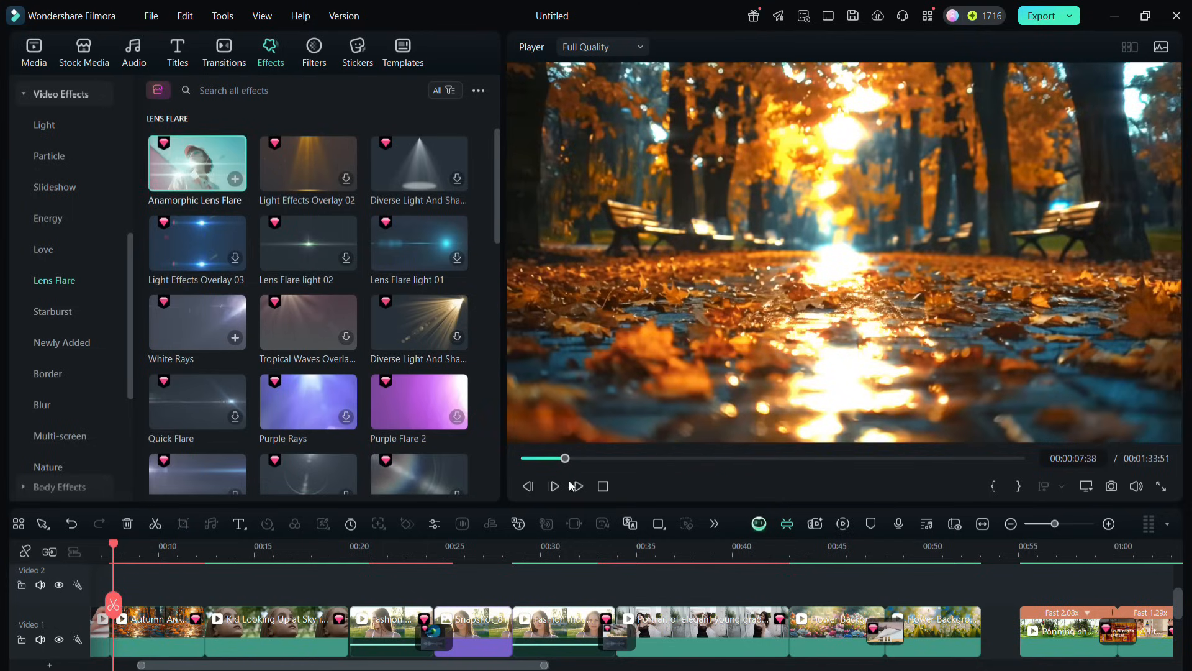
pyautogui.click(554, 486)
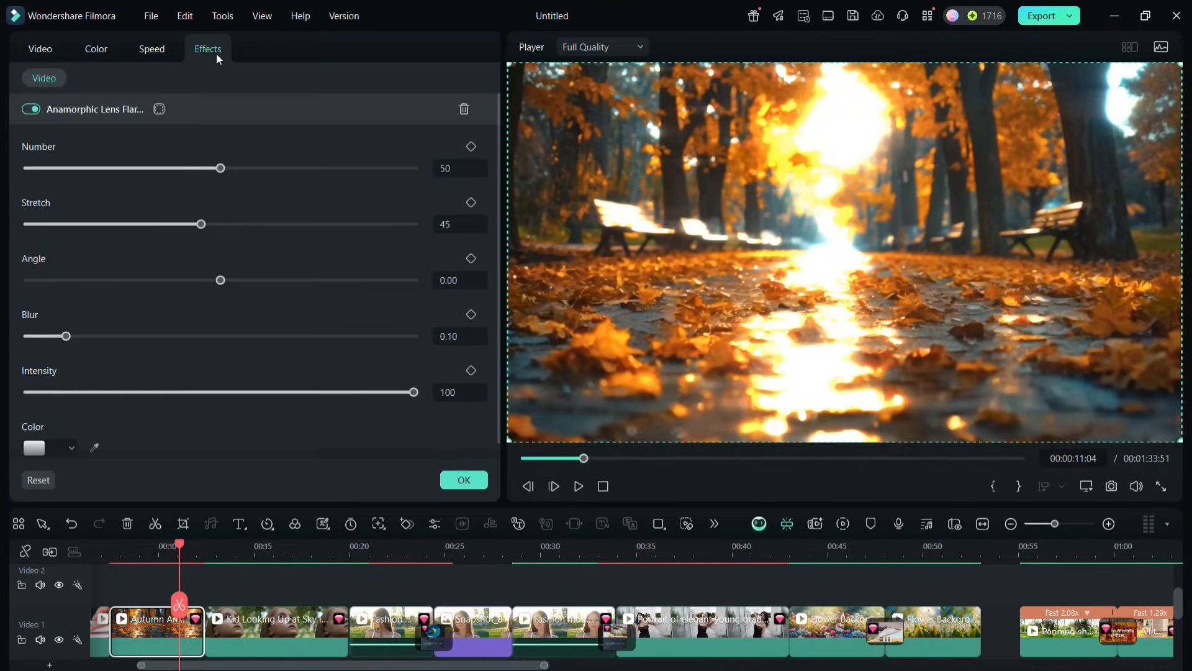
# Set the flare streak number to 39, stretch to 51, and rotate the angle back to nearly level.
pyautogui.moveTo(221, 168); pyautogui.dragTo(151, 167)
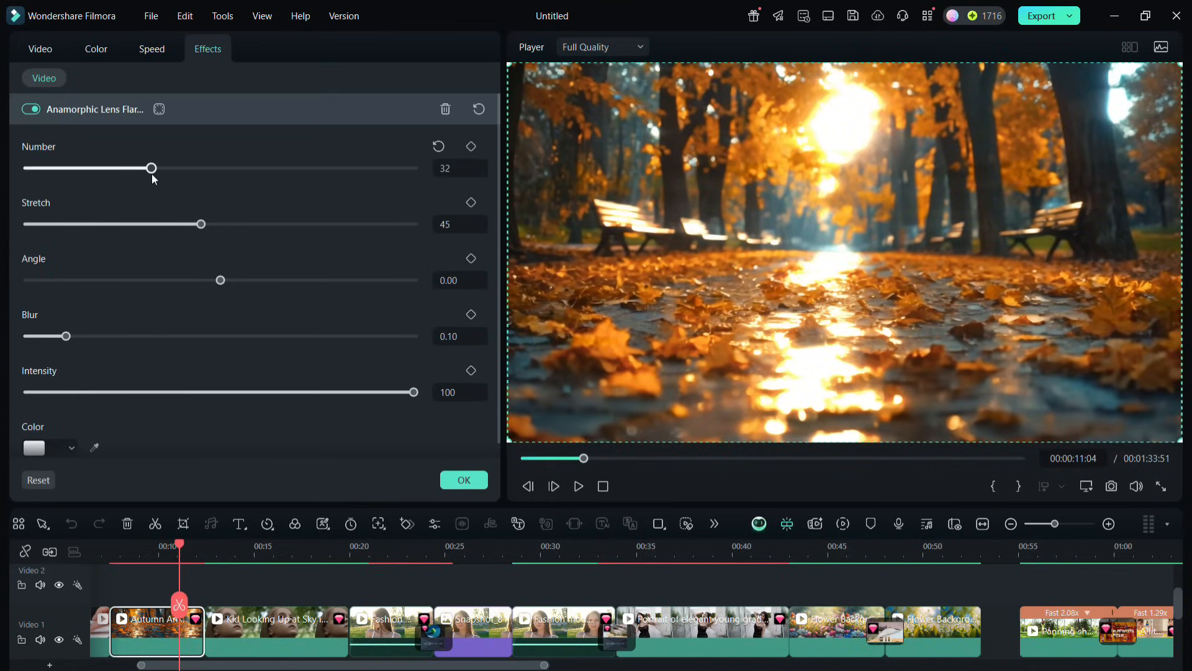
pyautogui.moveTo(151, 168); pyautogui.dragTo(177, 168)
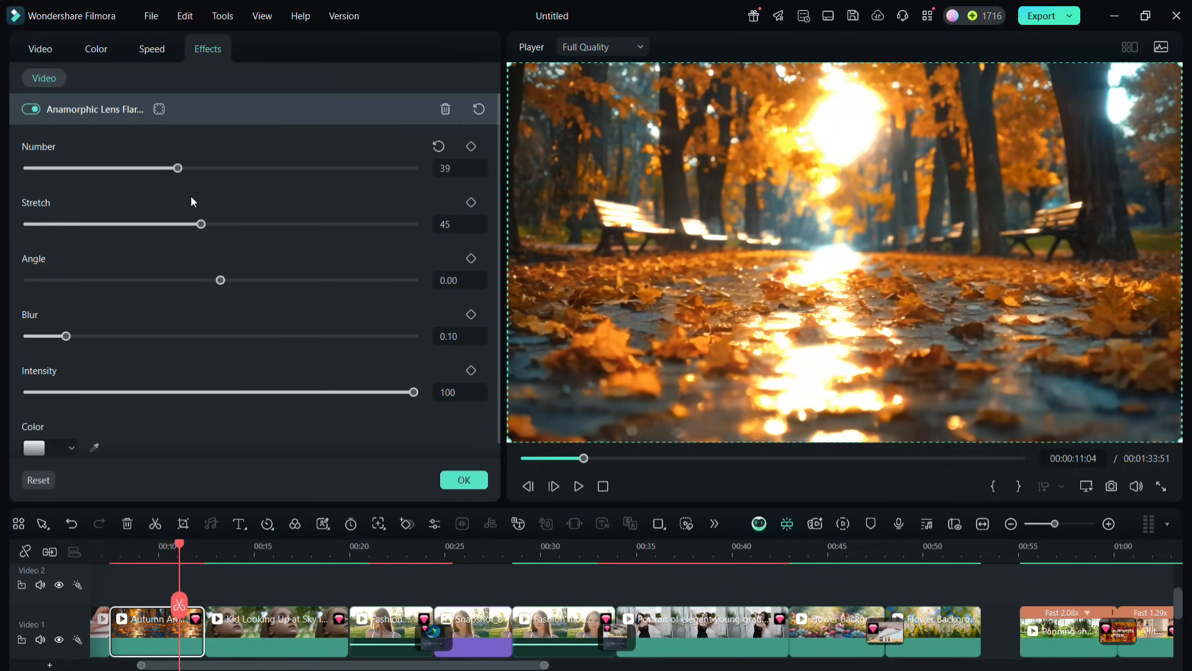
pyautogui.moveTo(202, 224); pyautogui.dragTo(197, 223)
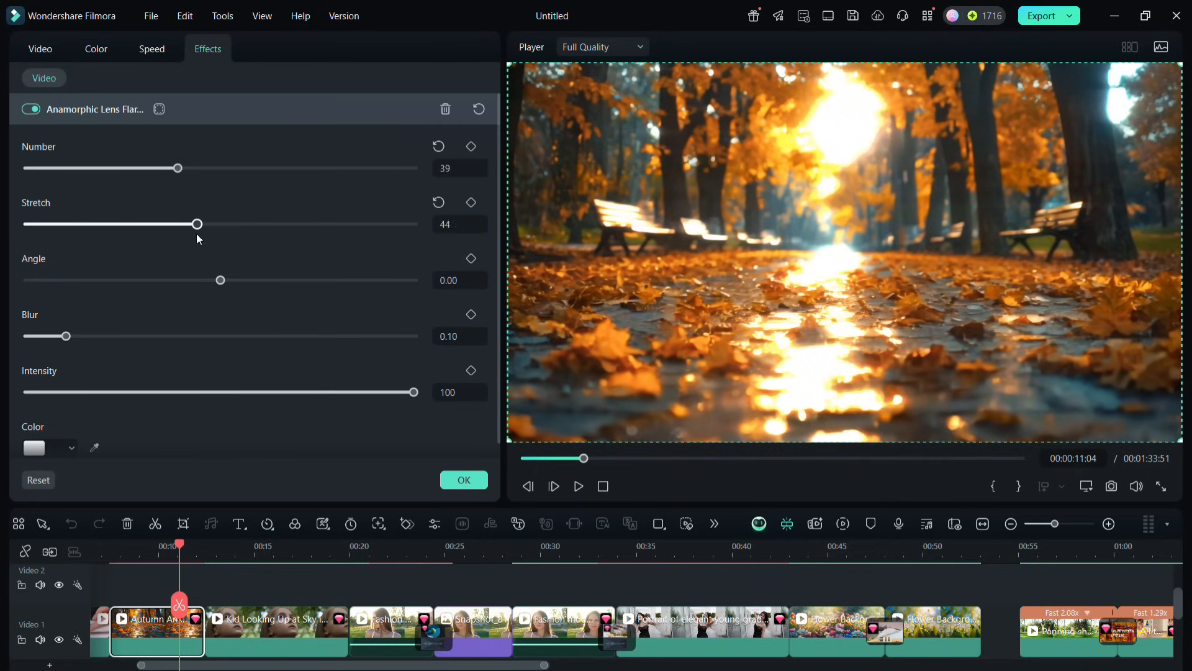
pyautogui.moveTo(221, 279); pyautogui.dragTo(160, 280)
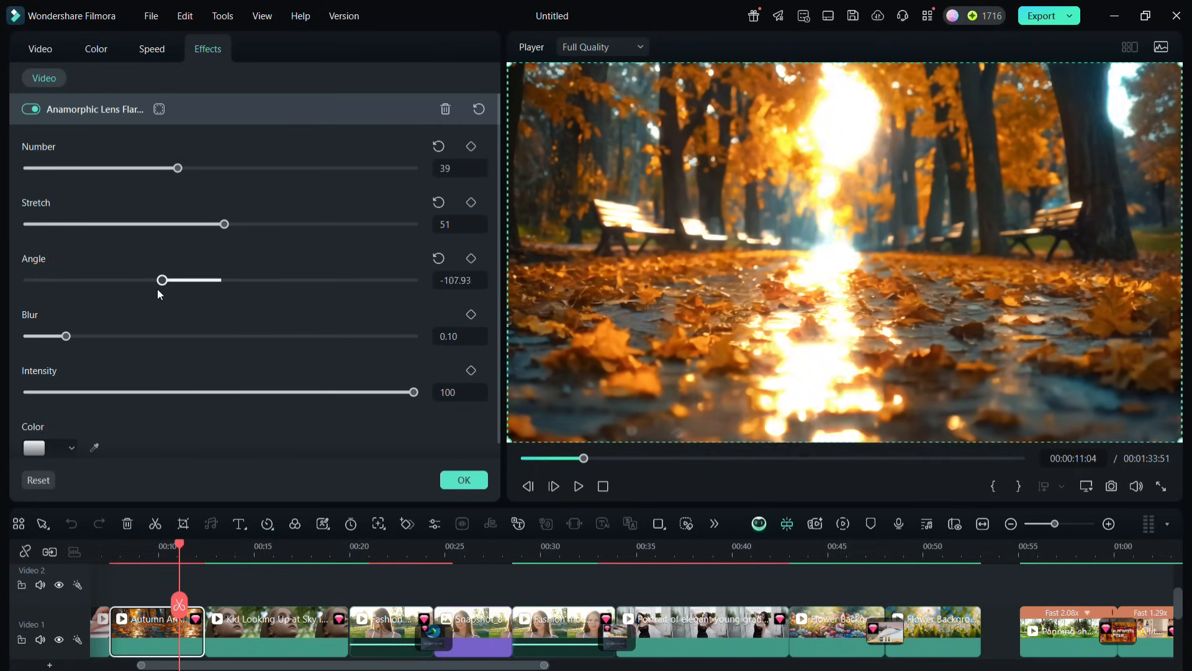
pyautogui.moveTo(160, 280); pyautogui.dragTo(201, 279)
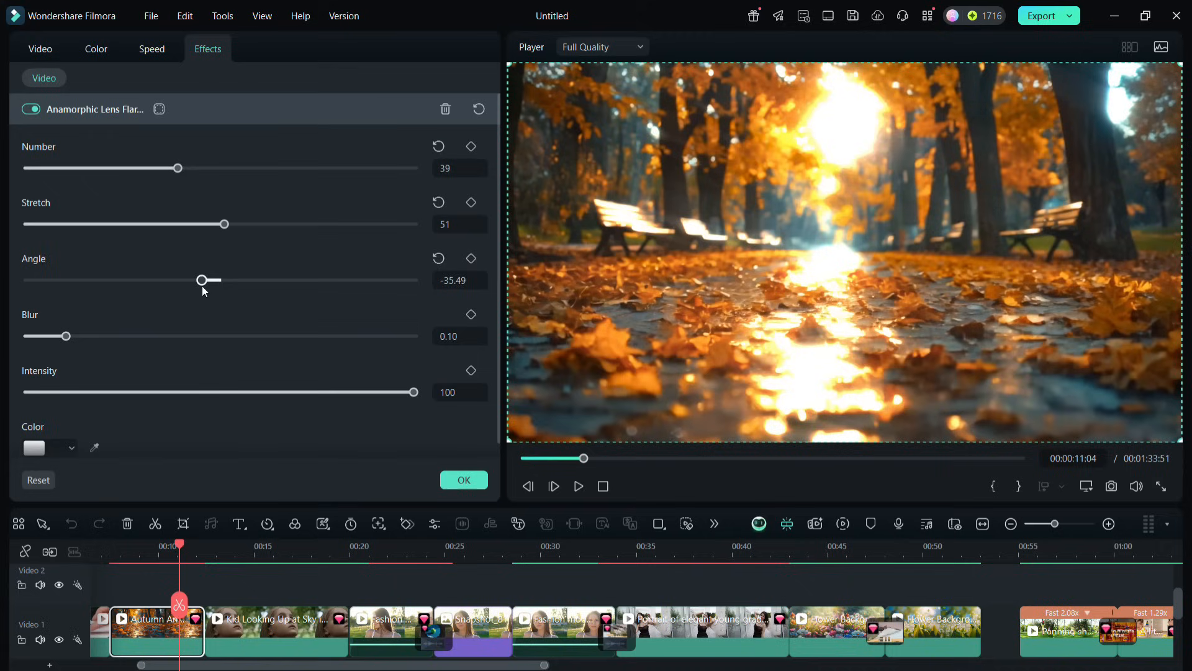
pyautogui.moveTo(201, 279); pyautogui.dragTo(221, 279)
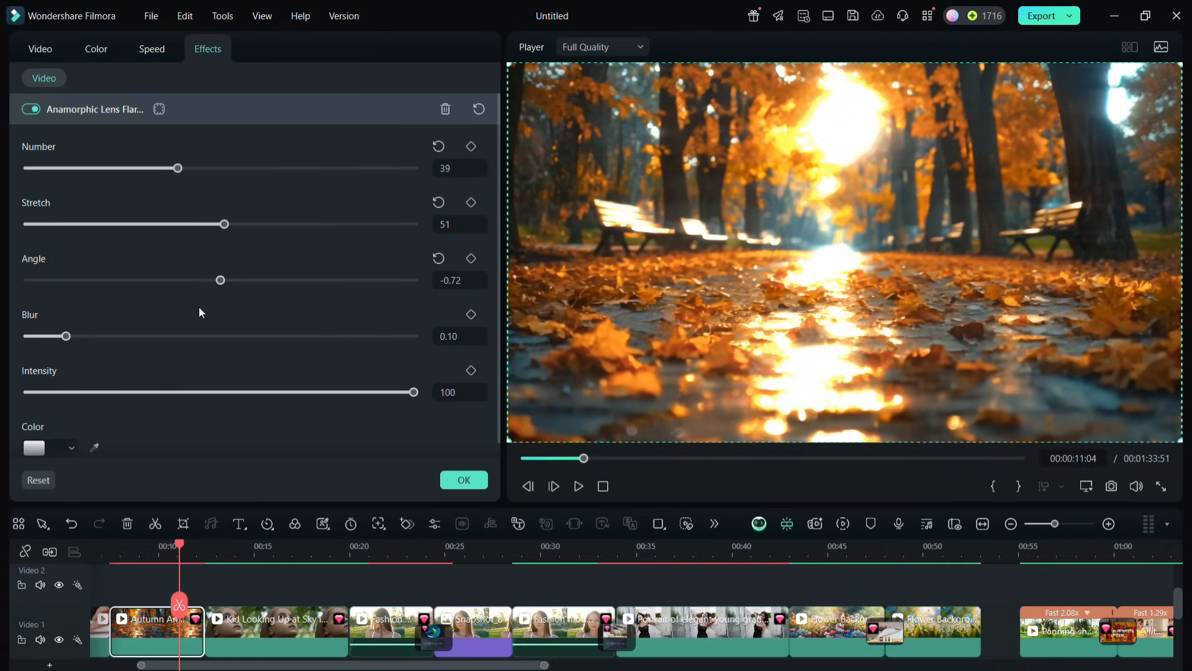
# Add blur 0.12, lower intensity to about 47, check the colour swatch, and confirm with OK.
pyautogui.moveTo(66, 335); pyautogui.dragTo(73, 335)
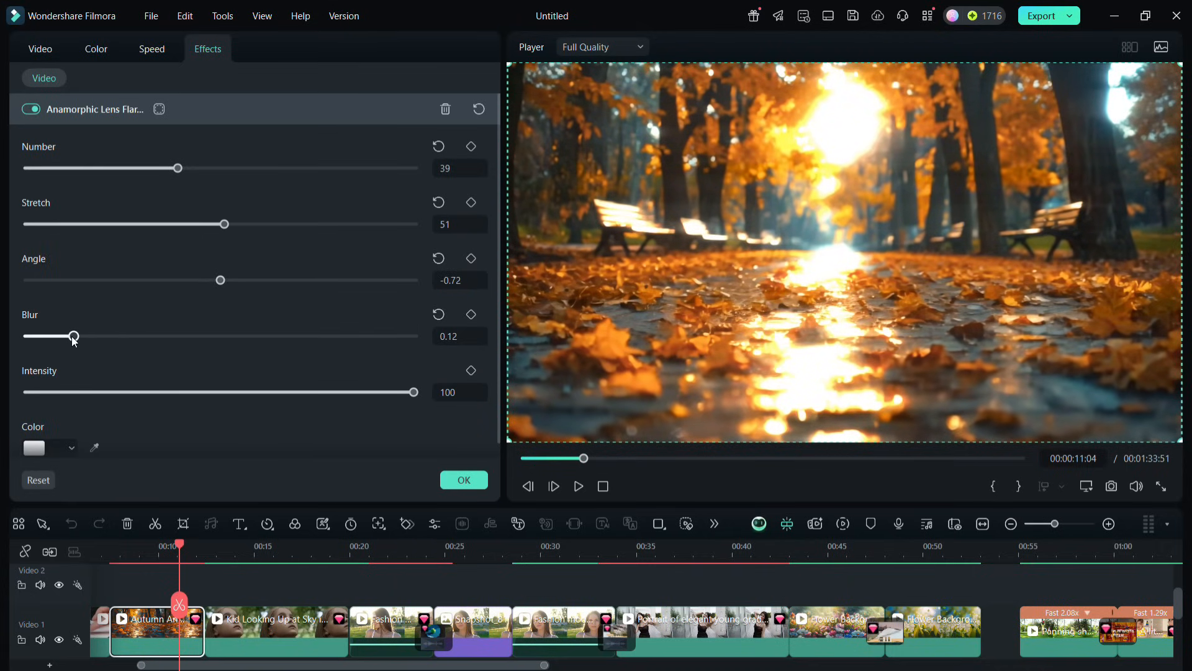
pyautogui.moveTo(413, 391); pyautogui.dragTo(235, 378)
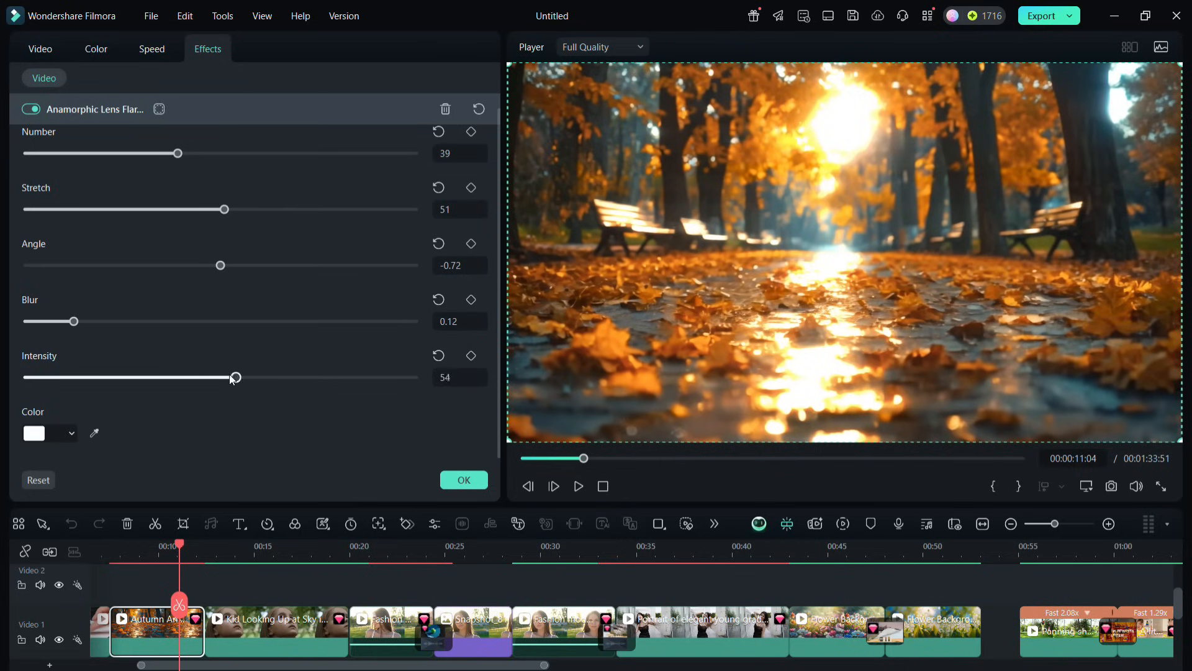
pyautogui.click(69, 433)
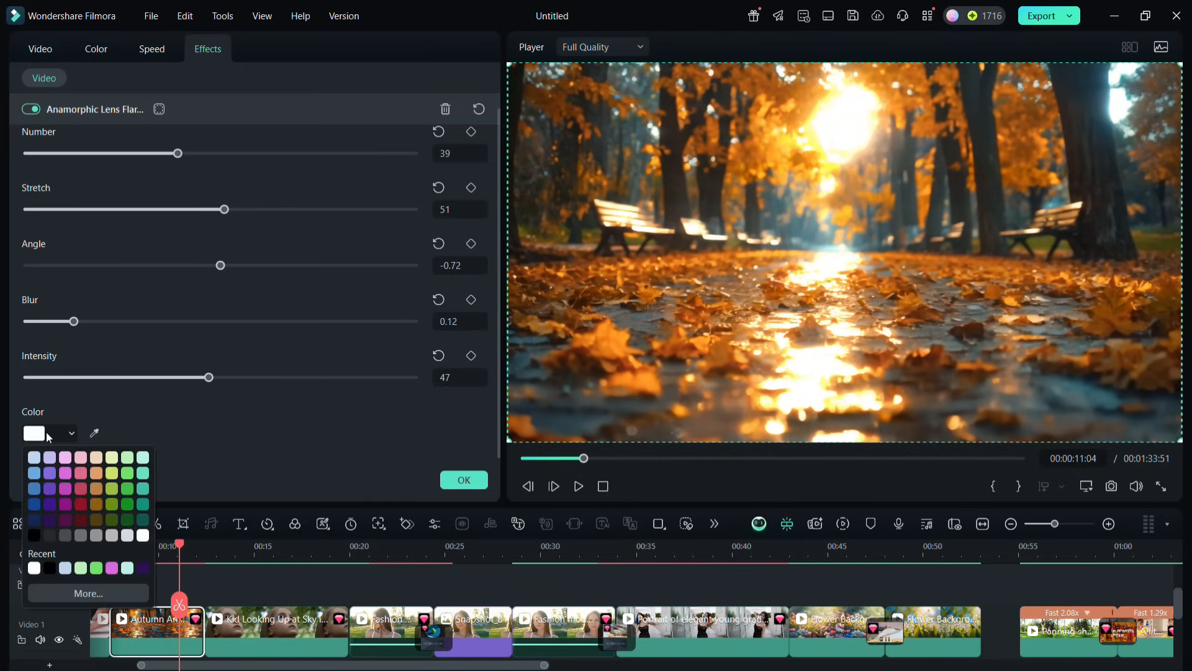
pyautogui.click(96, 487)
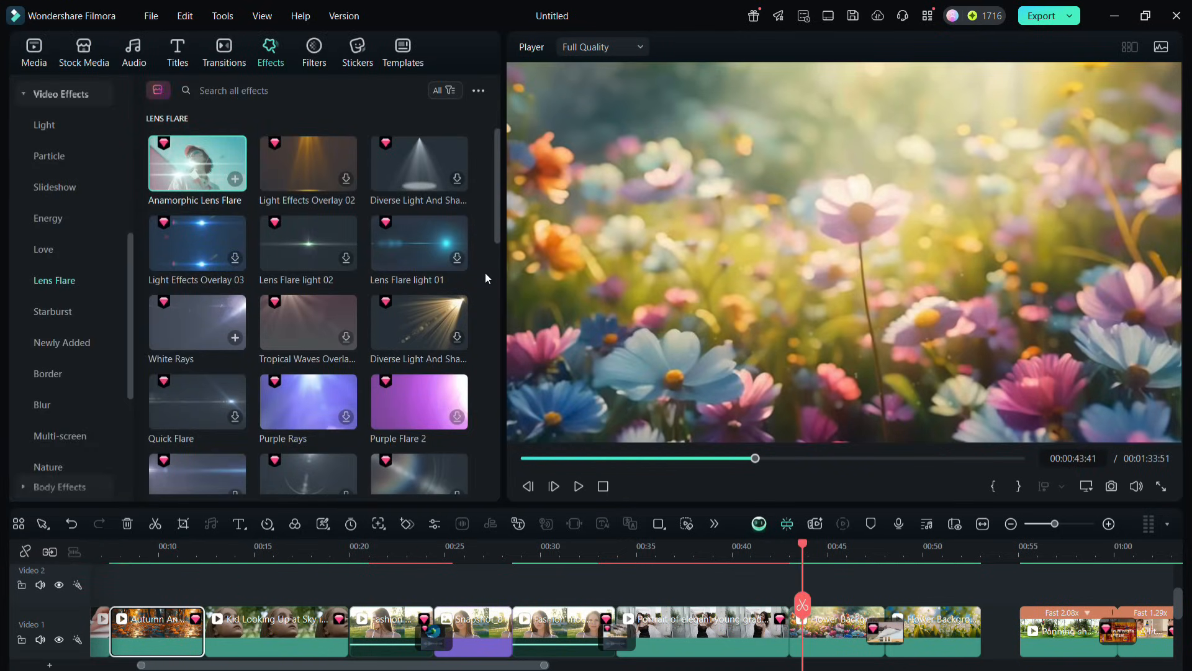
# Place the Diverse Light And Shadow flare on the flower clip near 0:45 and play past 0:49 to check it.
pyautogui.scroll(-3)
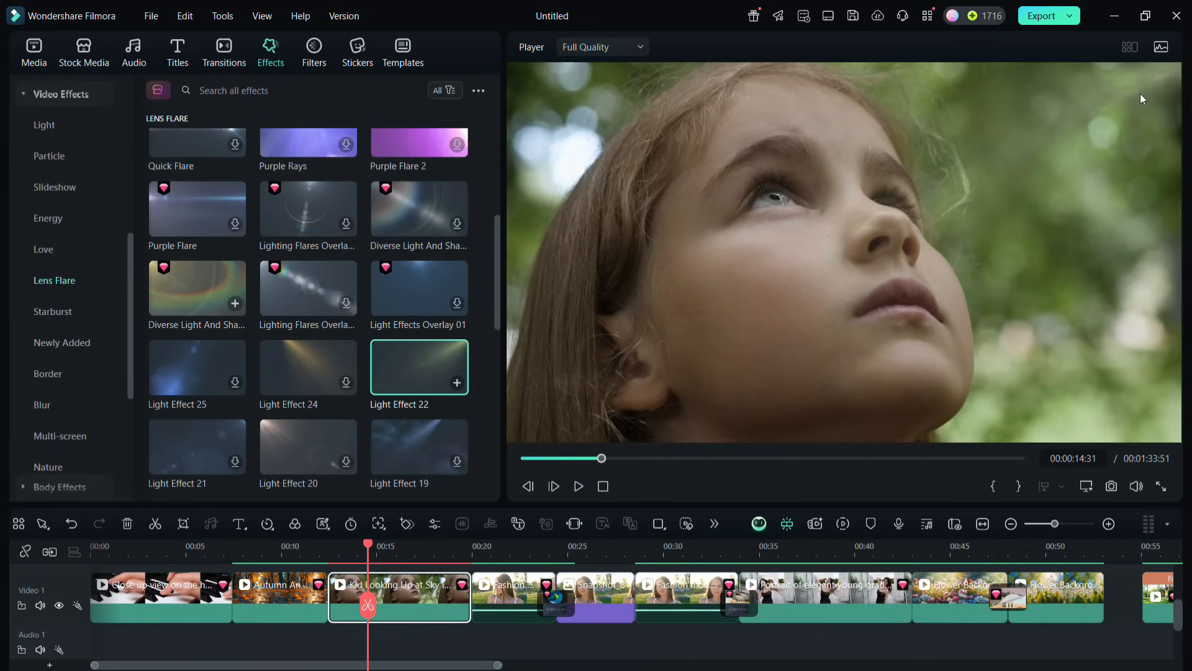
pyautogui.moveTo(344, 553)
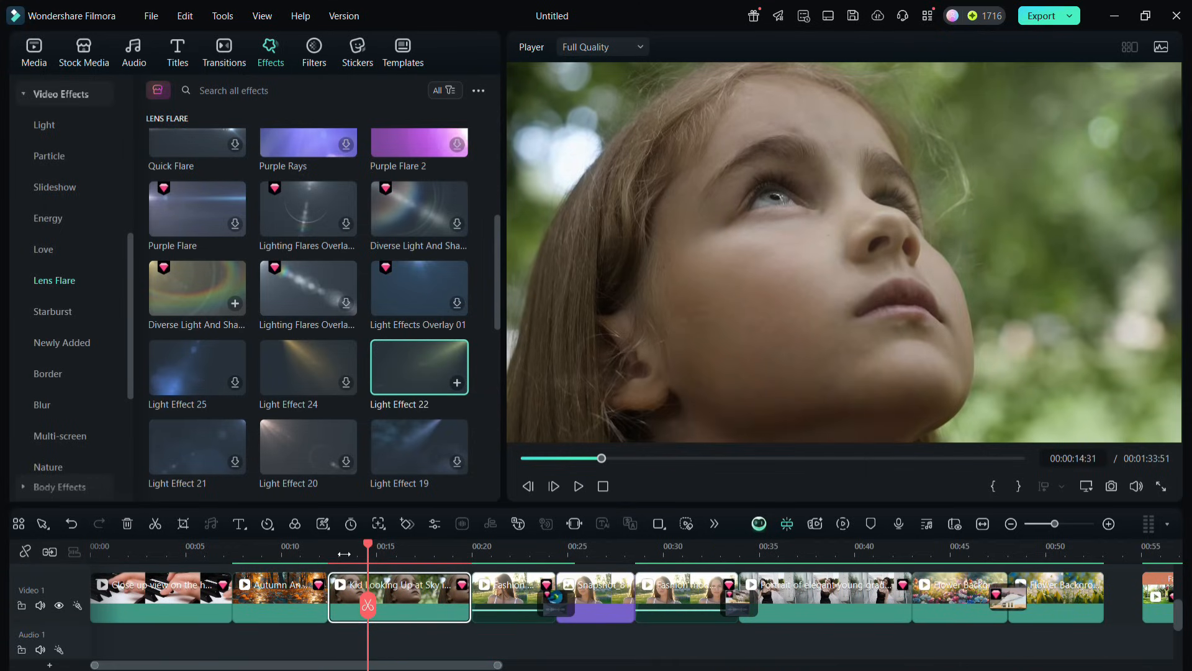
pyautogui.click(577, 486)
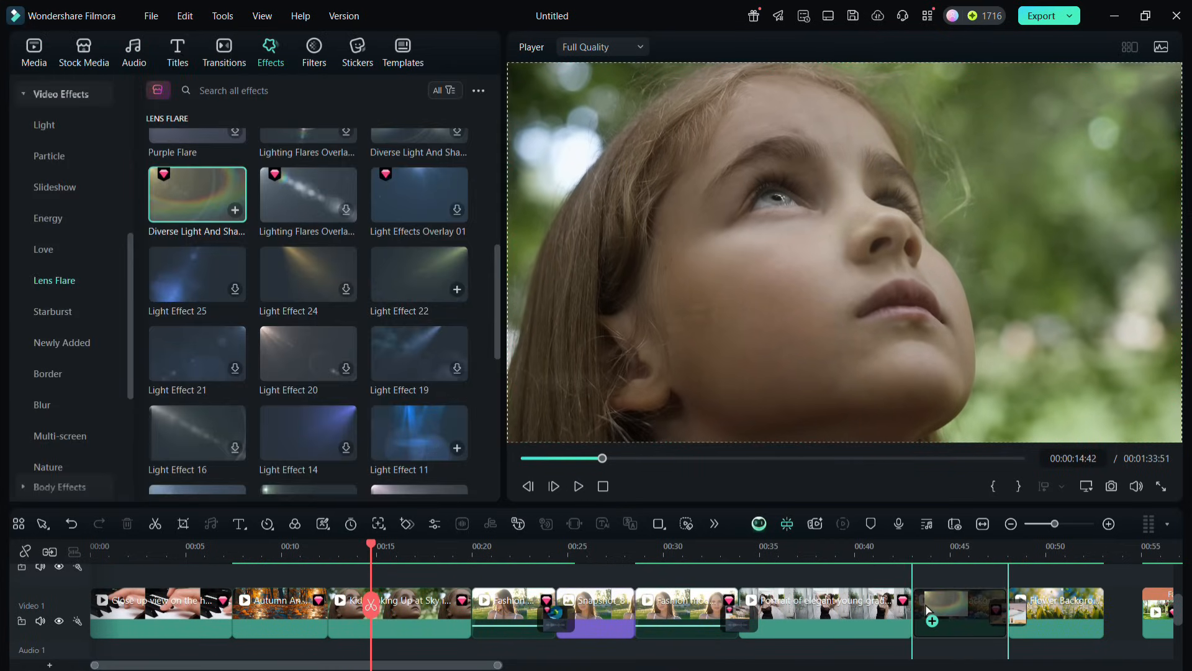
pyautogui.click(578, 485)
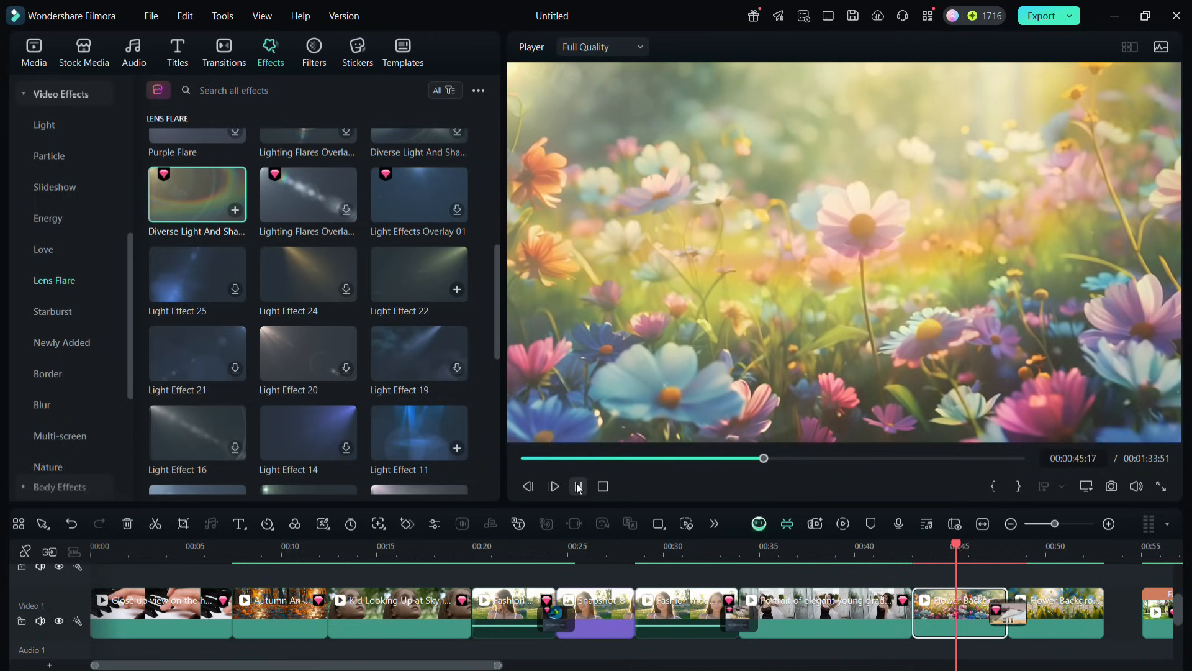
pyautogui.click(554, 486)
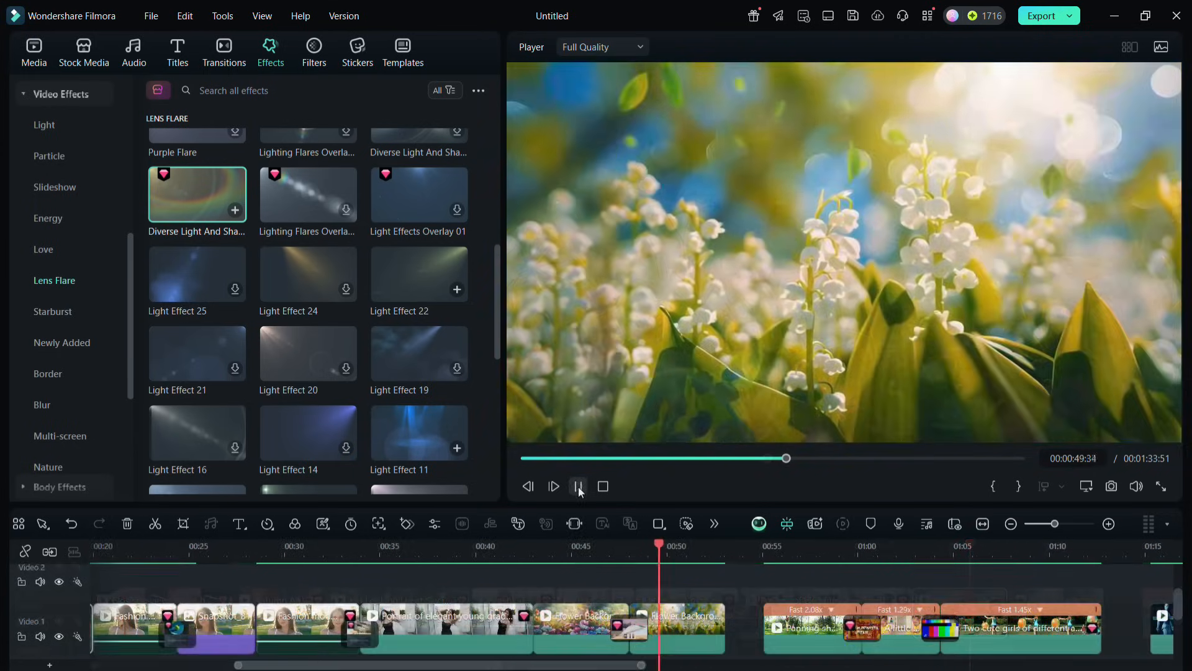
pyautogui.click(554, 486)
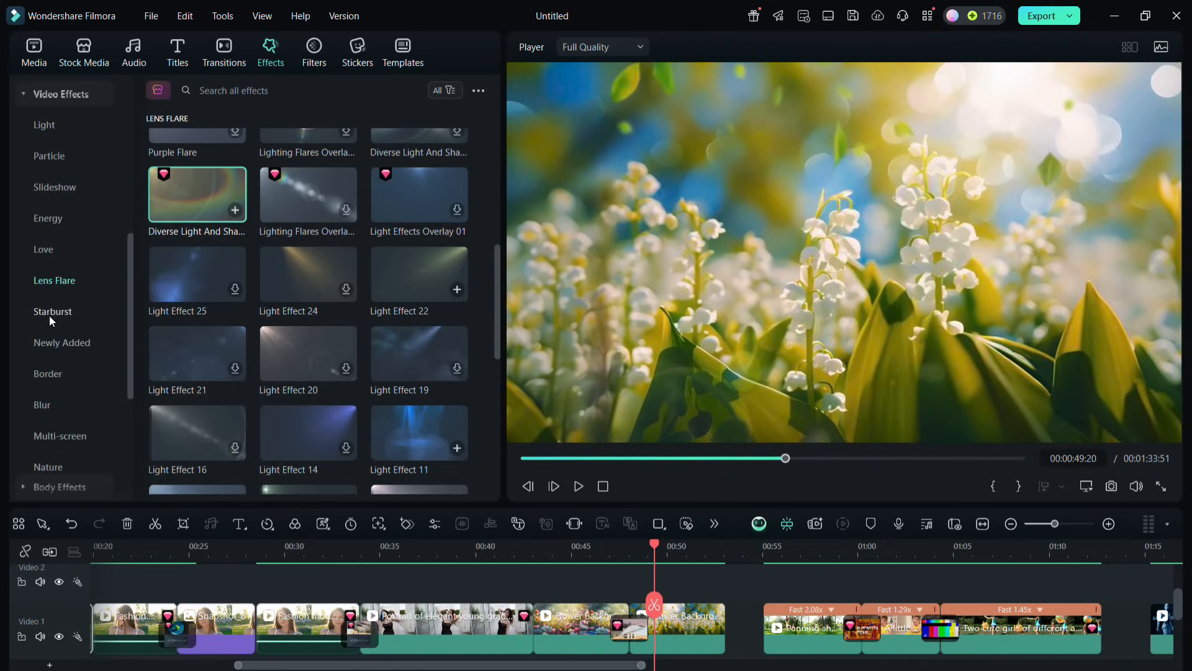
# Put the Twinkle Star 5 starburst effect on the lily-of-the-valley clip near 0:50.
pyautogui.click(52, 310)
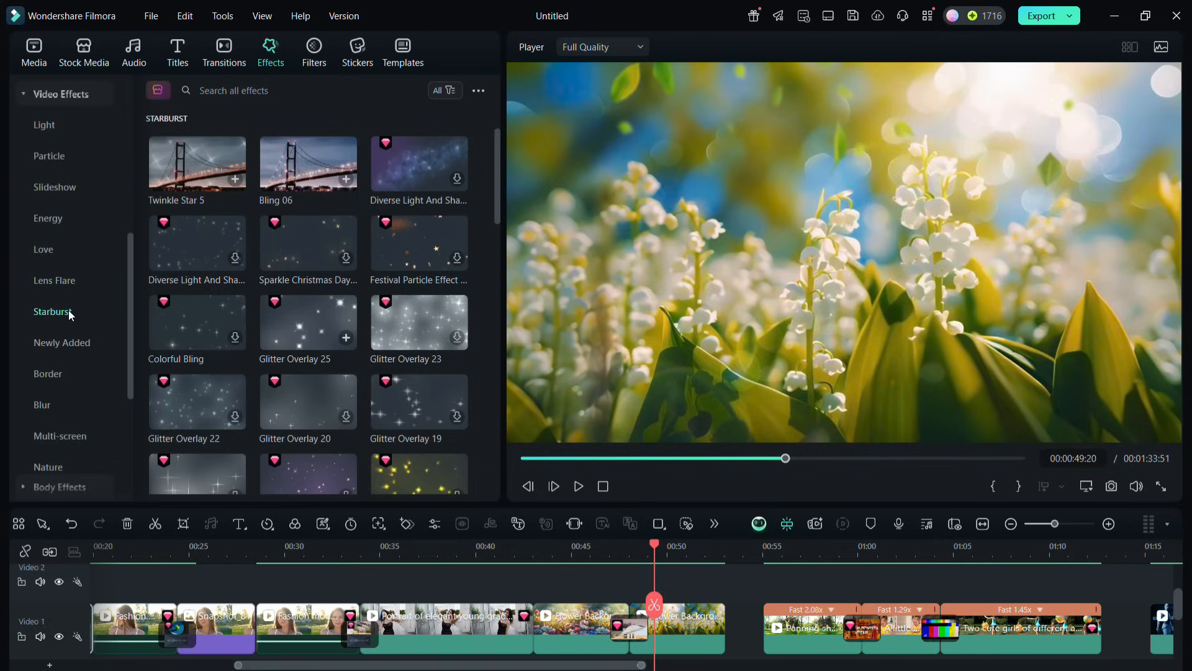
pyautogui.moveTo(196, 164)
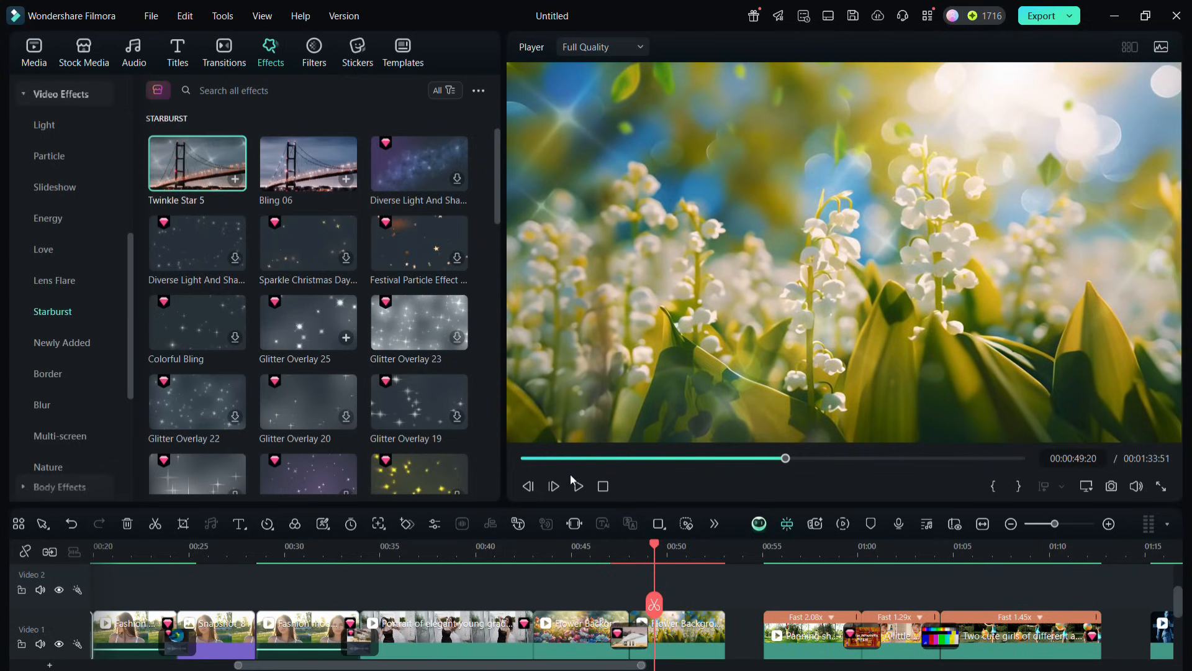
pyautogui.click(578, 486)
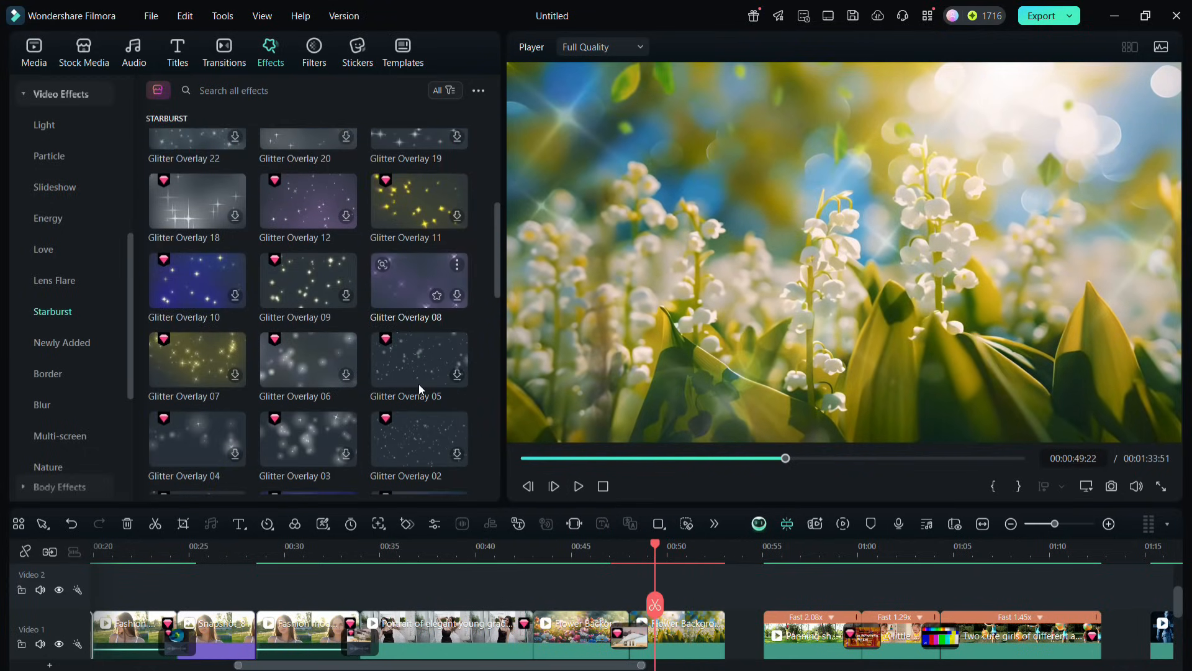
pyautogui.scroll(-3)
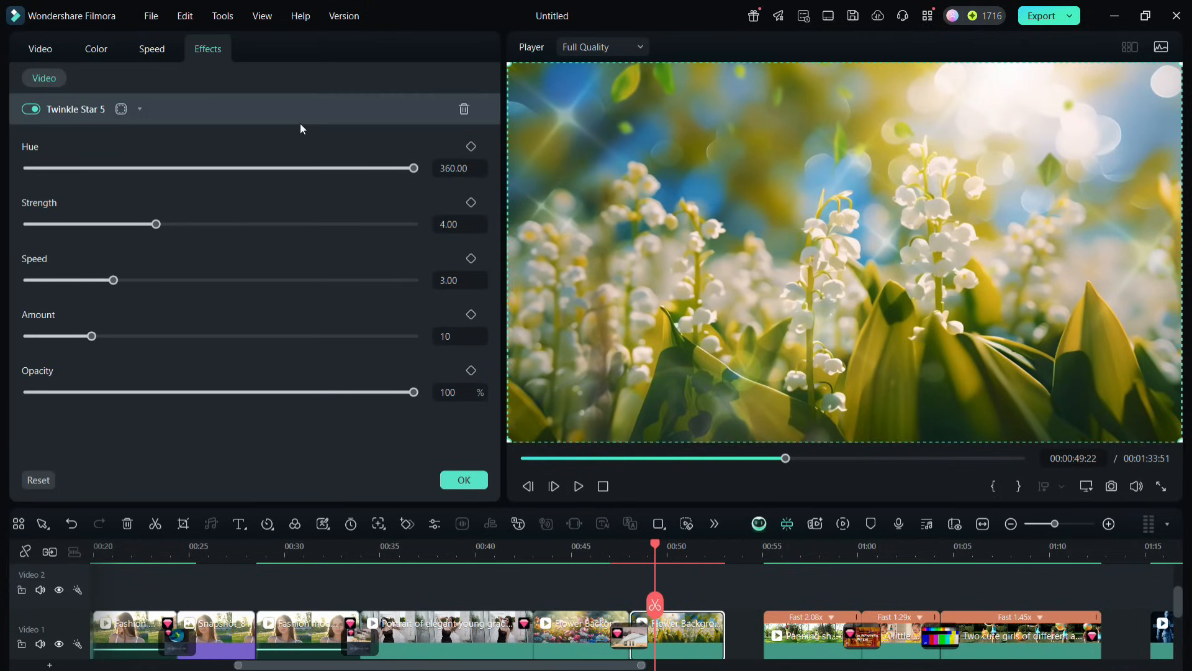
pyautogui.moveTo(139, 337)
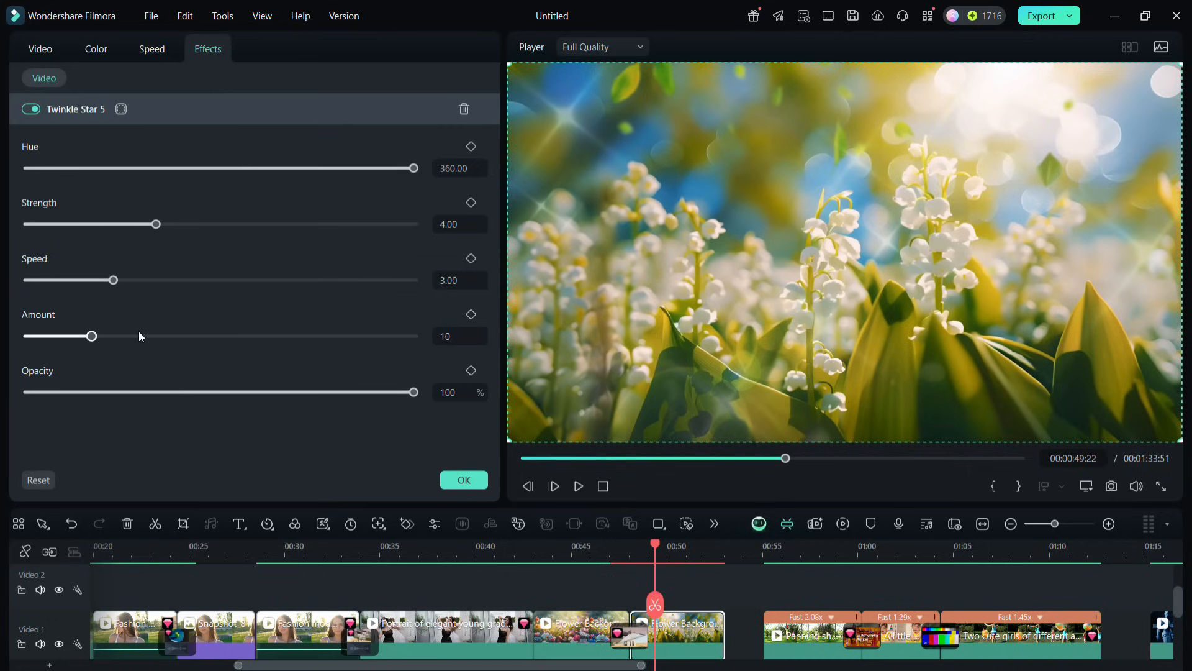
# Lower the twinkle star opacity to 82% and settle the star amount at 20.
pyautogui.moveTo(412, 391); pyautogui.dragTo(313, 392)
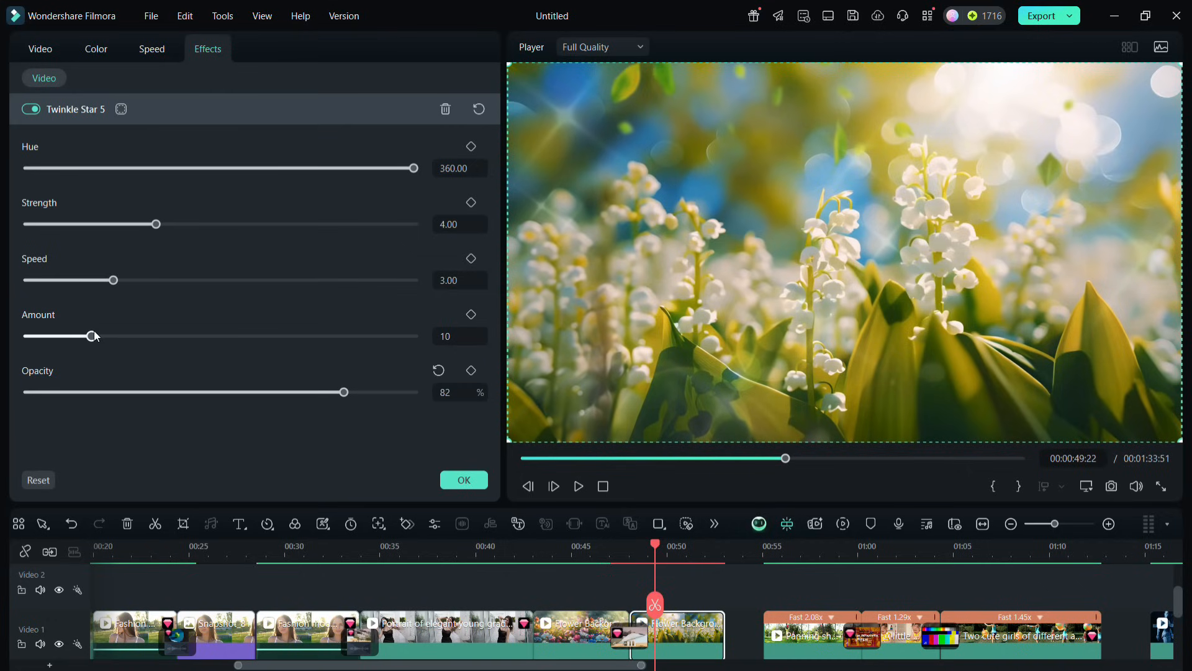
pyautogui.moveTo(96, 335); pyautogui.dragTo(388, 335)
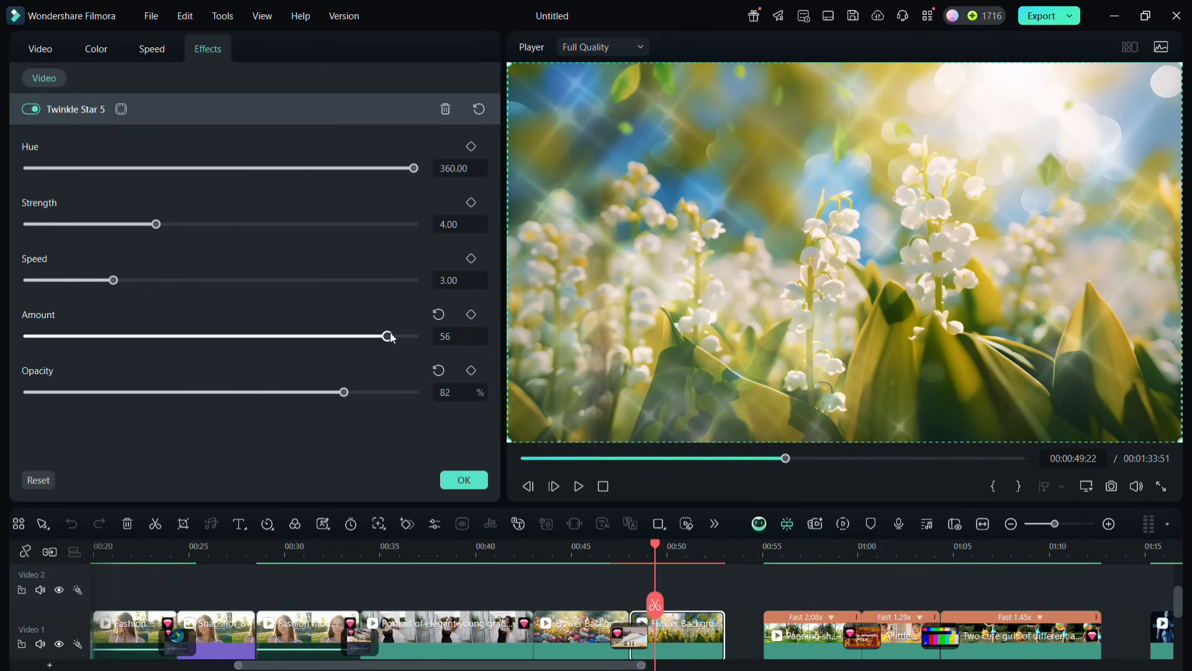
pyautogui.moveTo(387, 336); pyautogui.dragTo(182, 337)
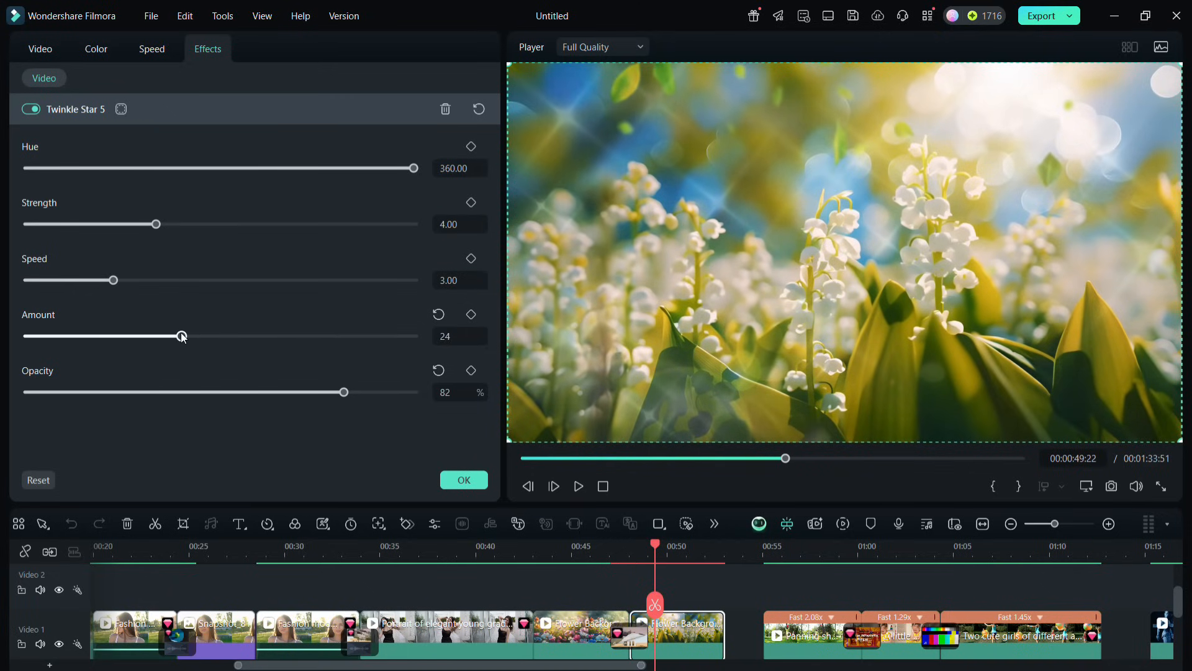
pyautogui.moveTo(182, 337); pyautogui.dragTo(156, 337)
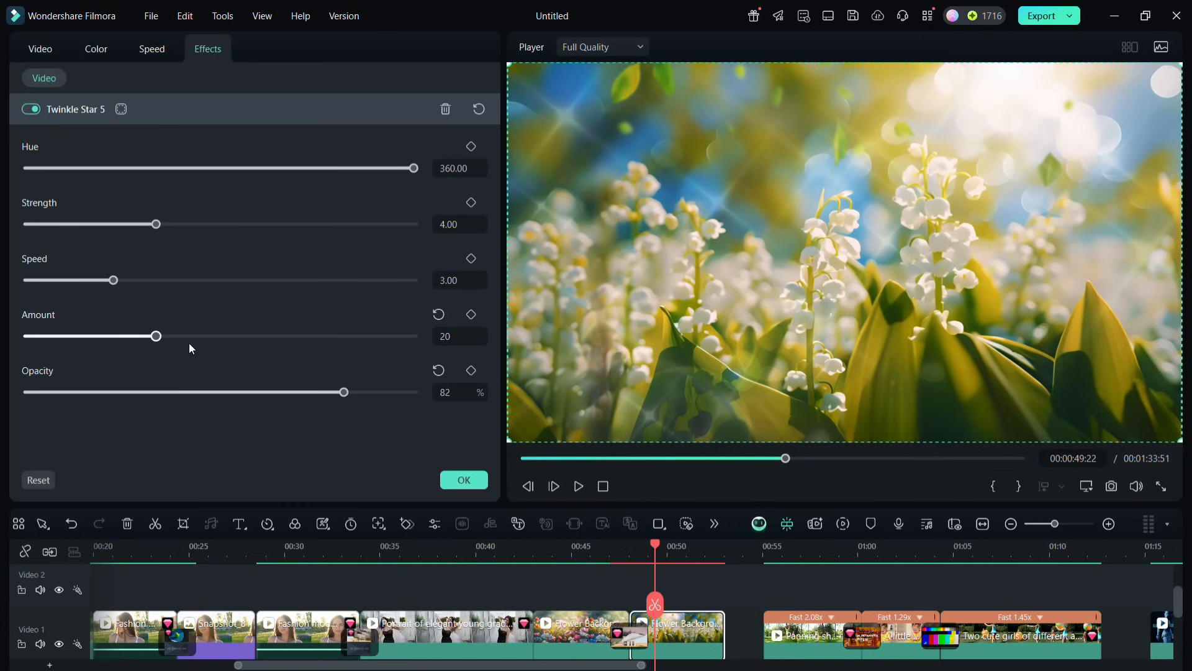